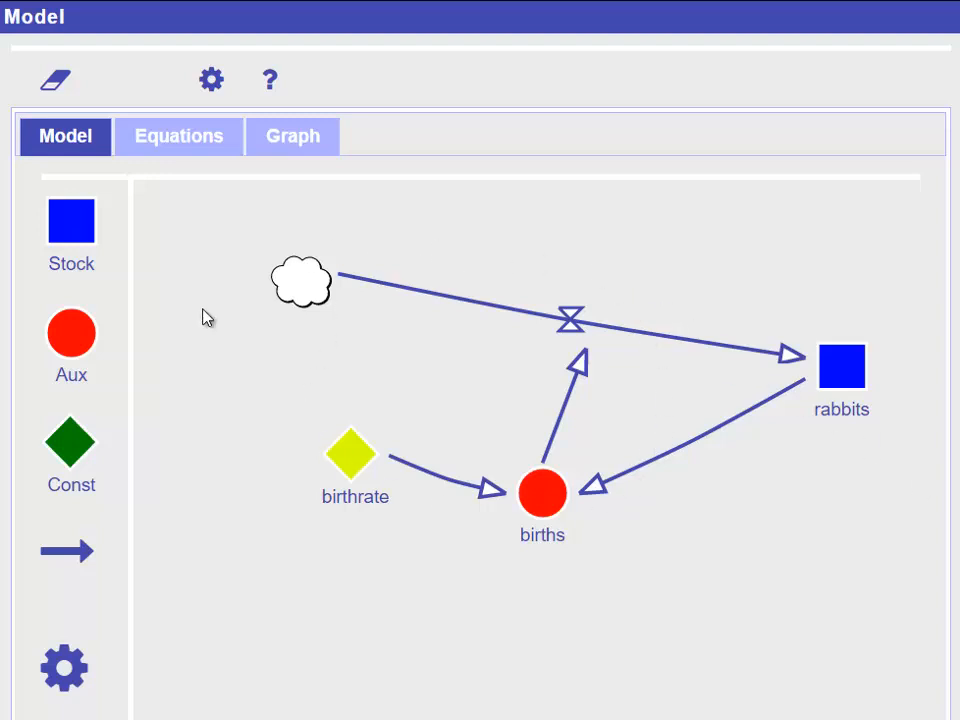
pyautogui.moveTo(342, 620)
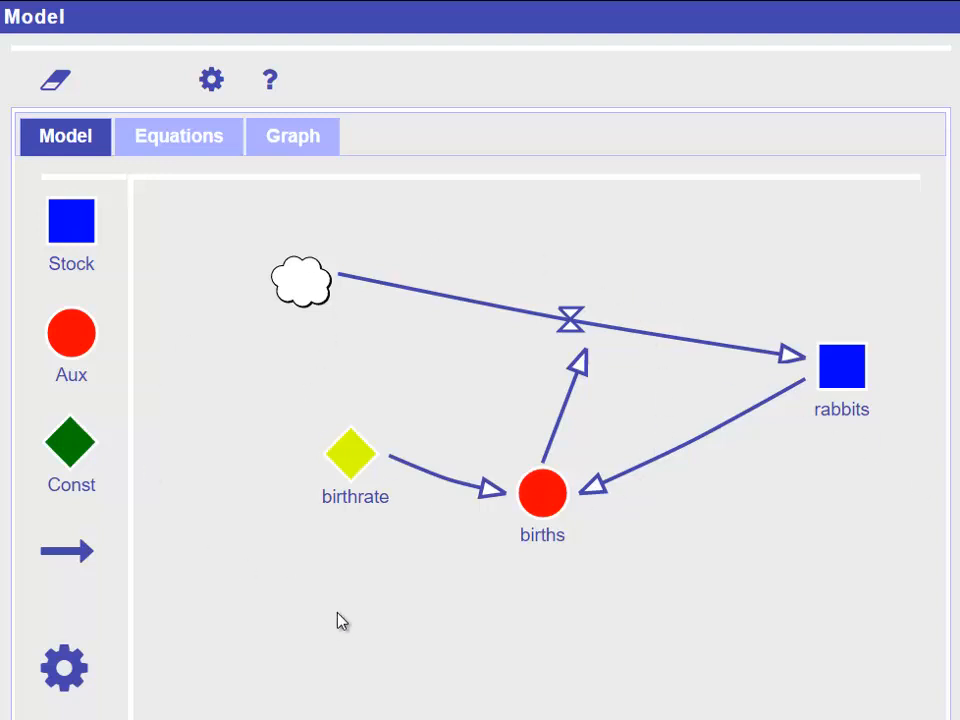
# - Run the model and show the results graph, with rabbits climbing past 10k by time 50
pyautogui.click(292, 136)
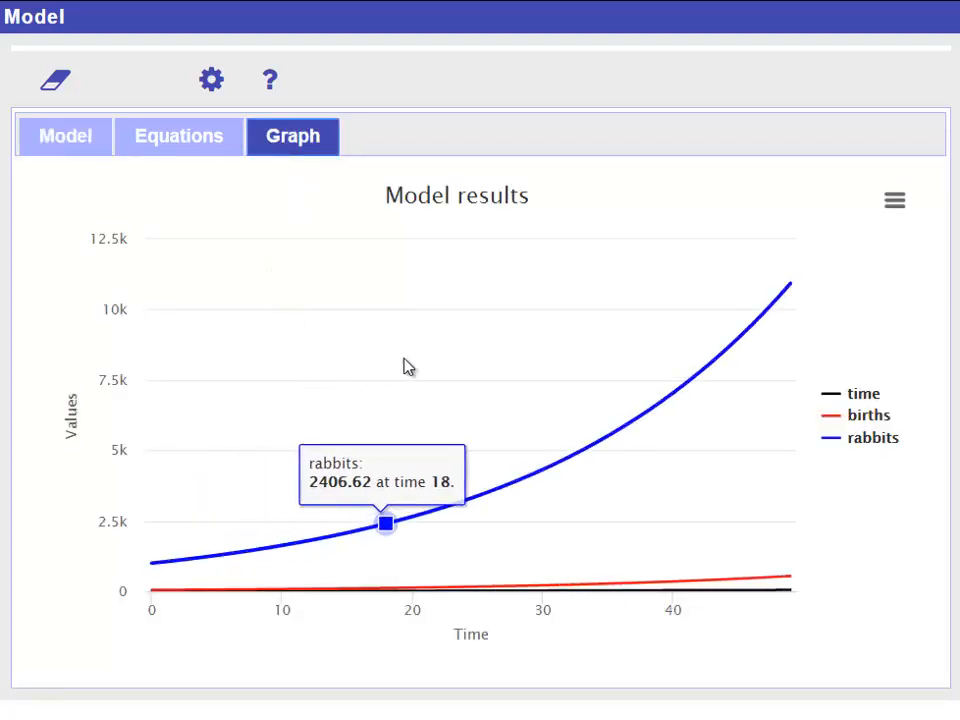
pyautogui.moveTo(585, 306)
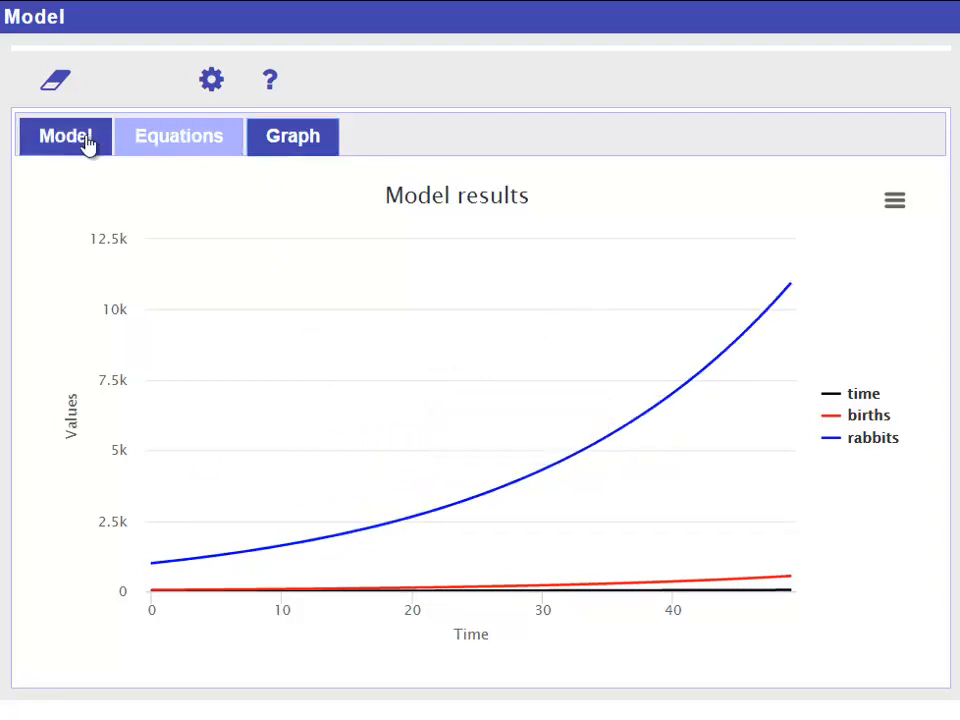
# - Return to the unchanged rabbits, births and birthrate model diagram
pyautogui.click(64, 136)
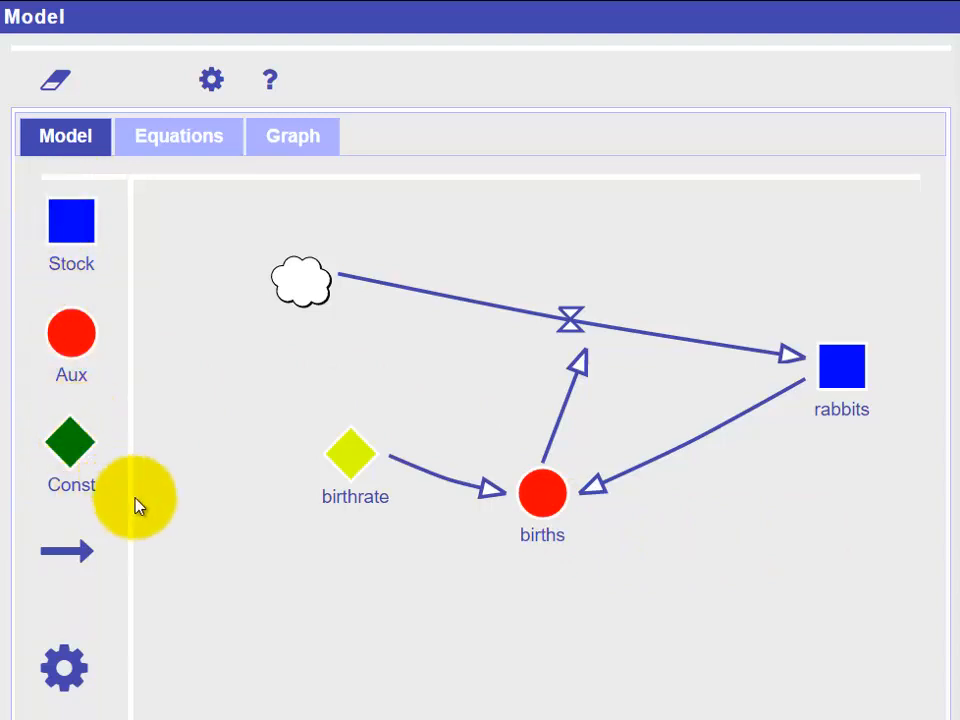
pyautogui.moveTo(160, 530)
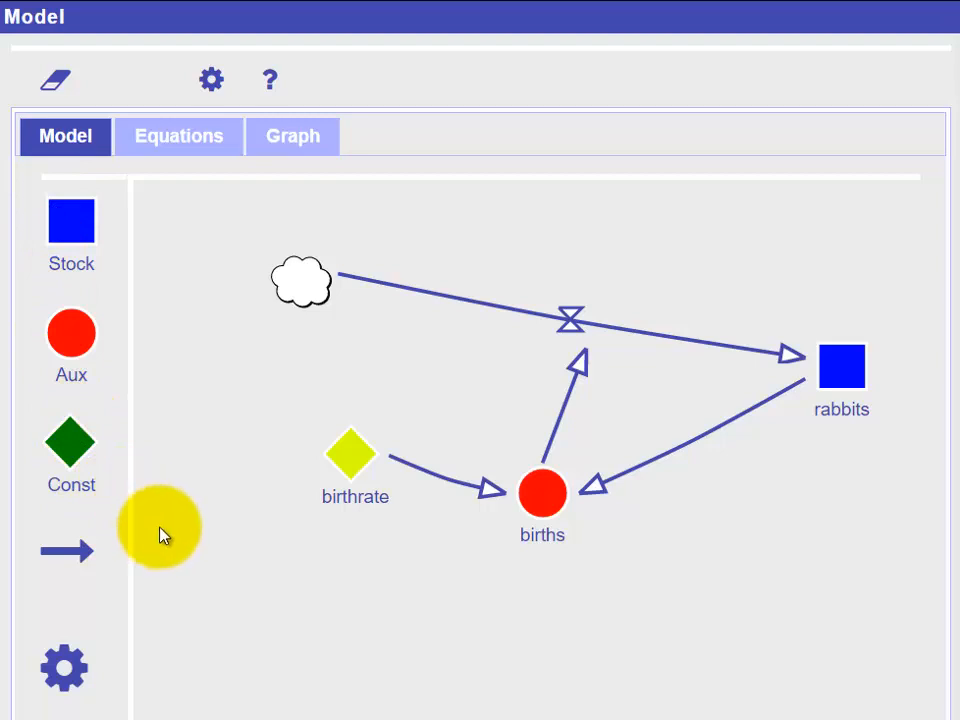
pyautogui.moveTo(177, 540)
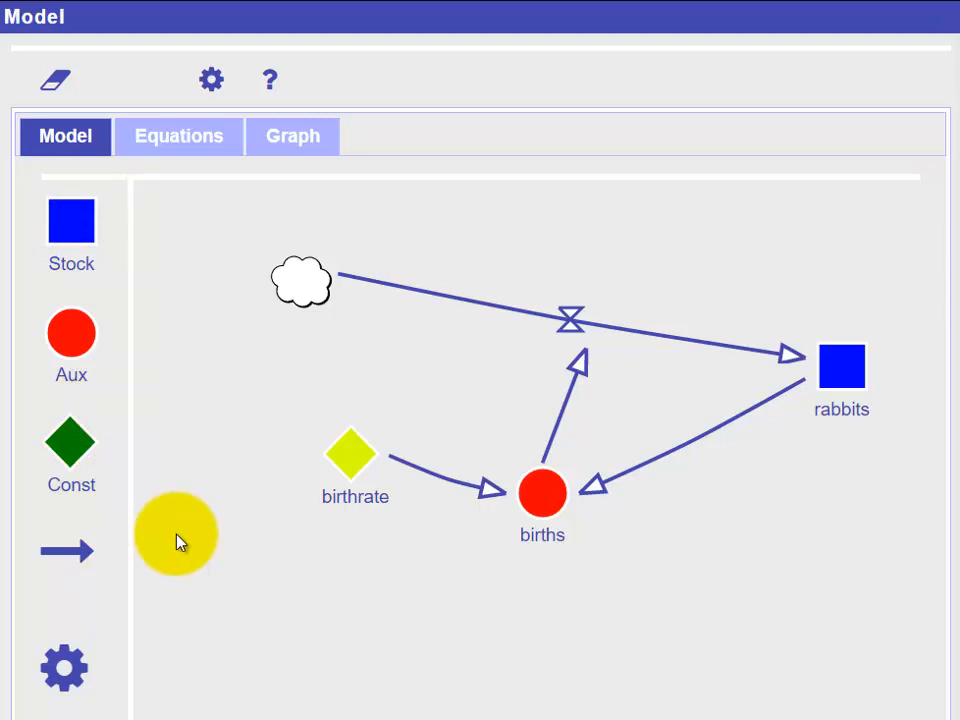
pyautogui.moveTo(177, 535); pyautogui.dragTo(185, 585)
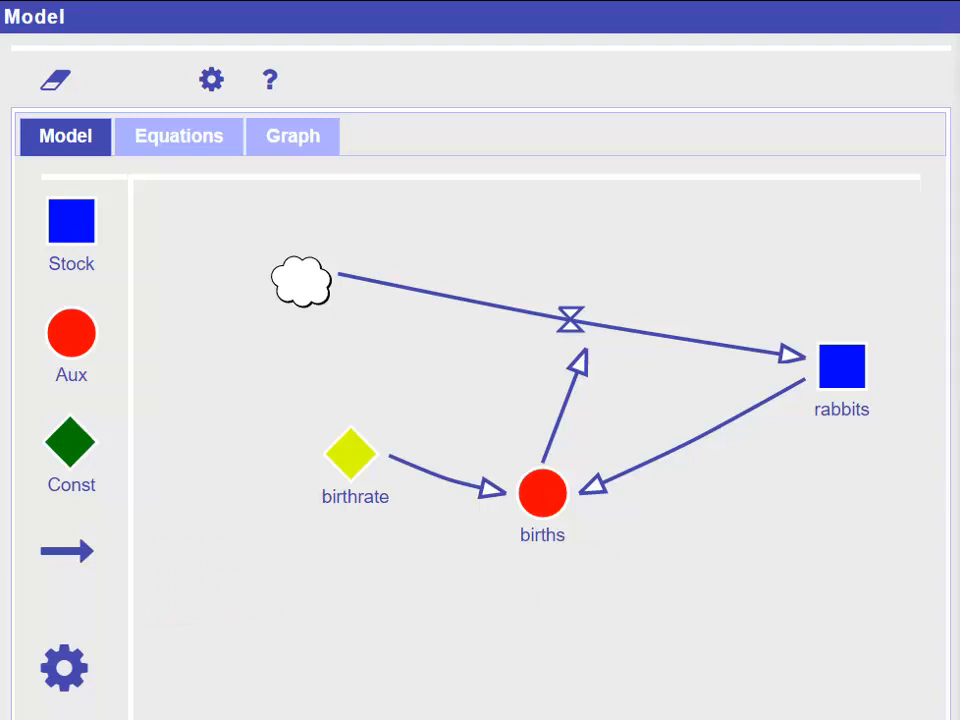
pyautogui.click(71, 333)
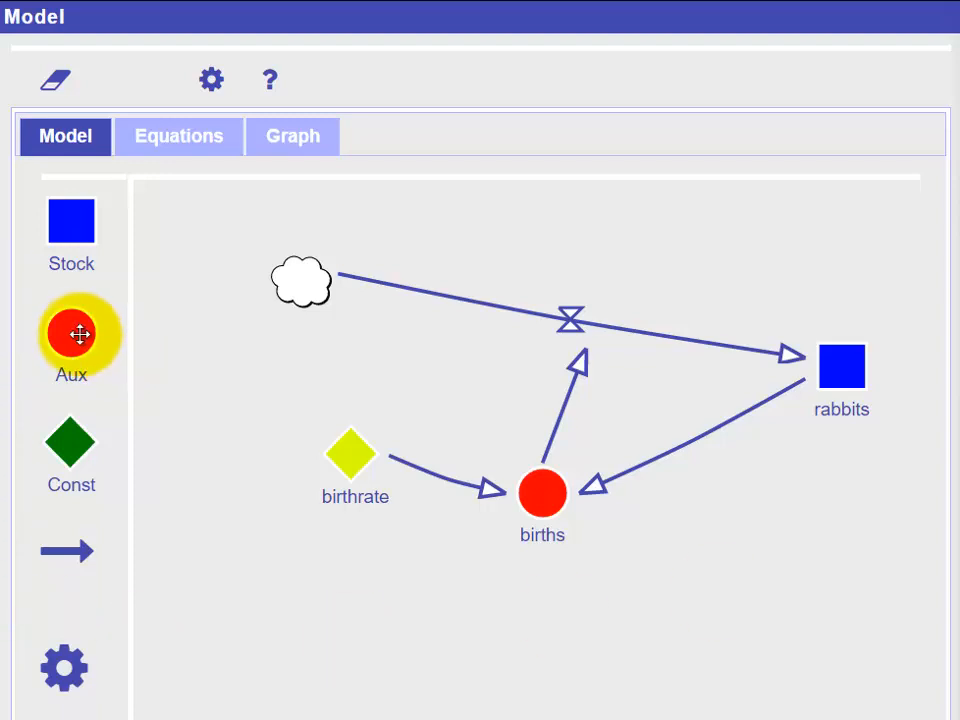
pyautogui.moveTo(71, 455)
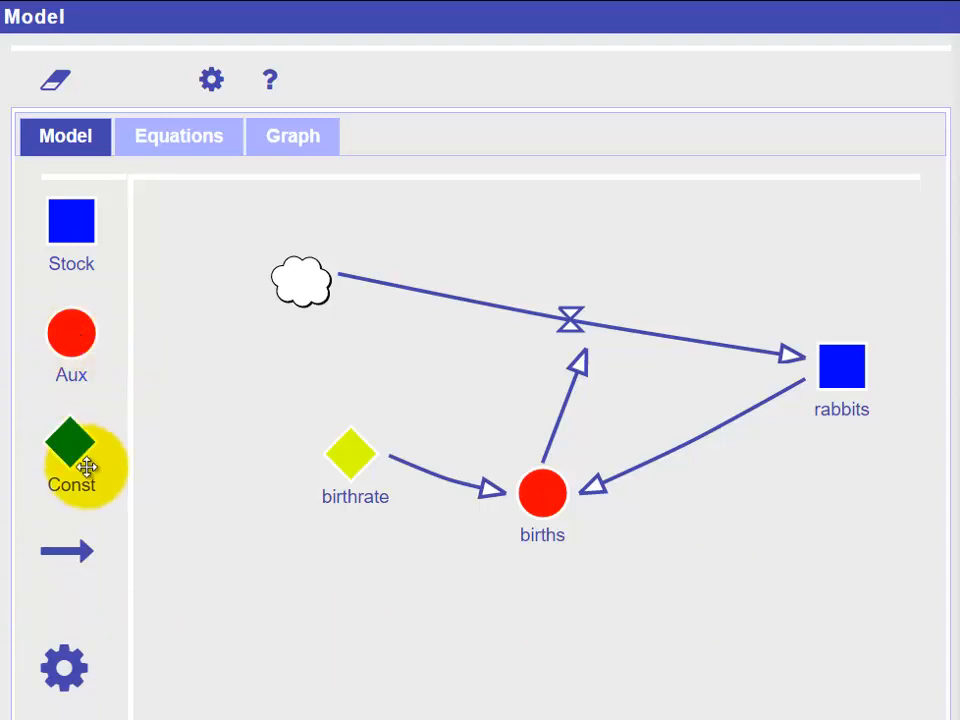
pyautogui.moveTo(155, 490)
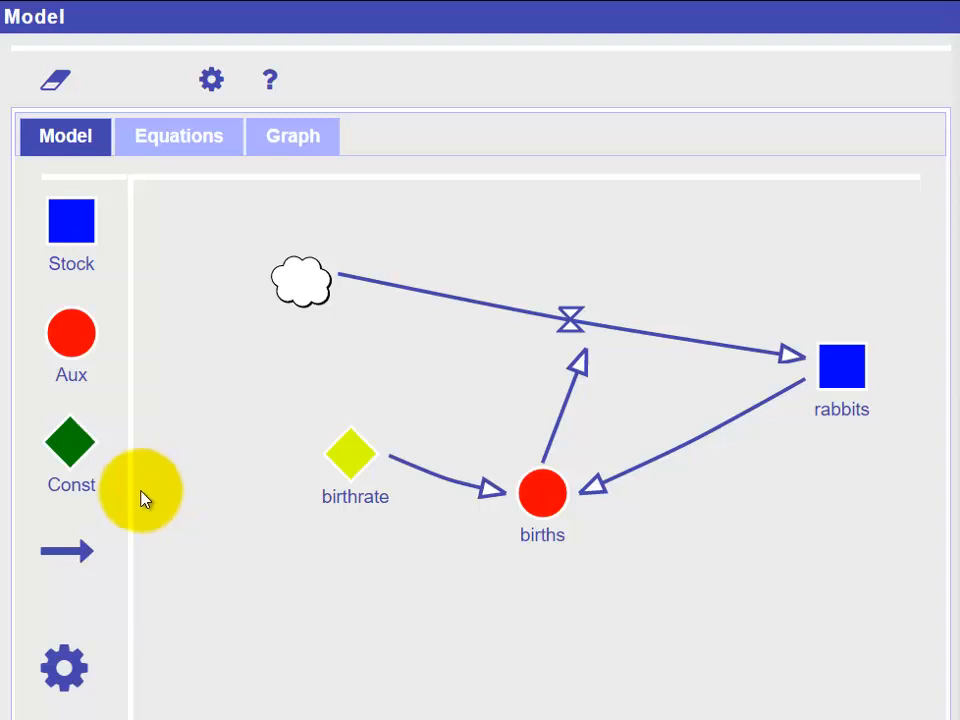
pyautogui.moveTo(35, 468)
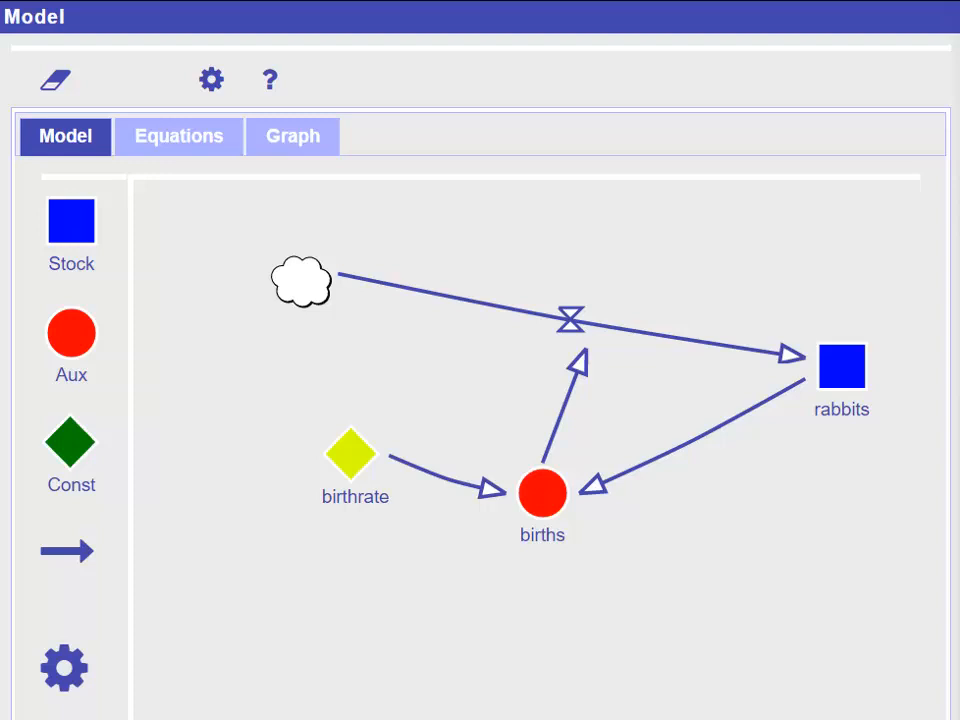
# - Wipe the rabbits, births and birthrate model off the canvas with the eraser
pyautogui.click(53, 80)
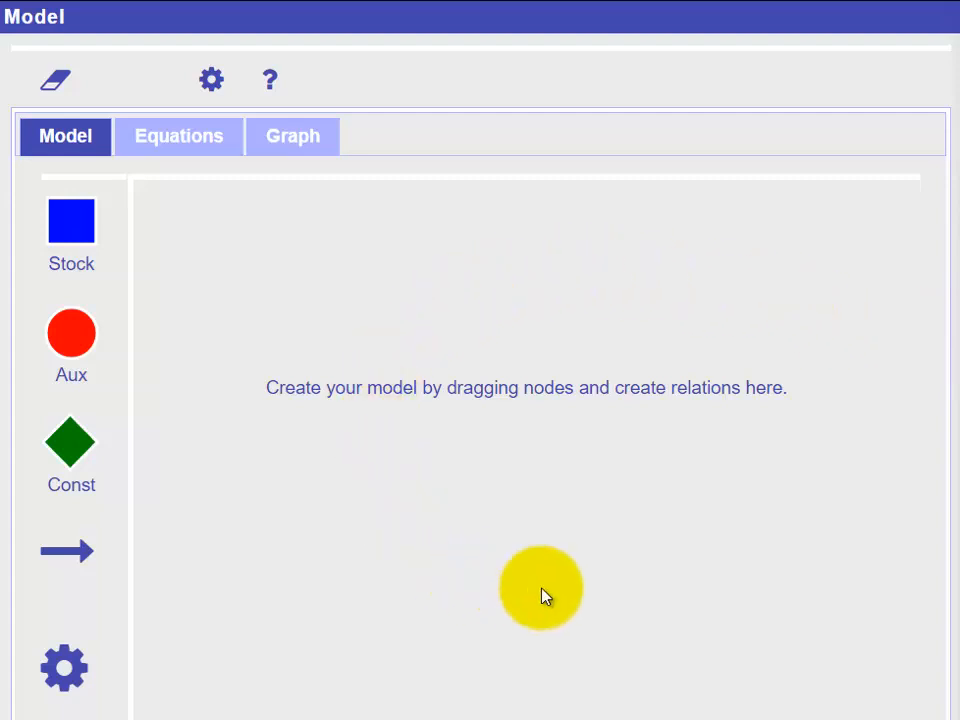
pyautogui.moveTo(540, 588); pyautogui.dragTo(345, 471)
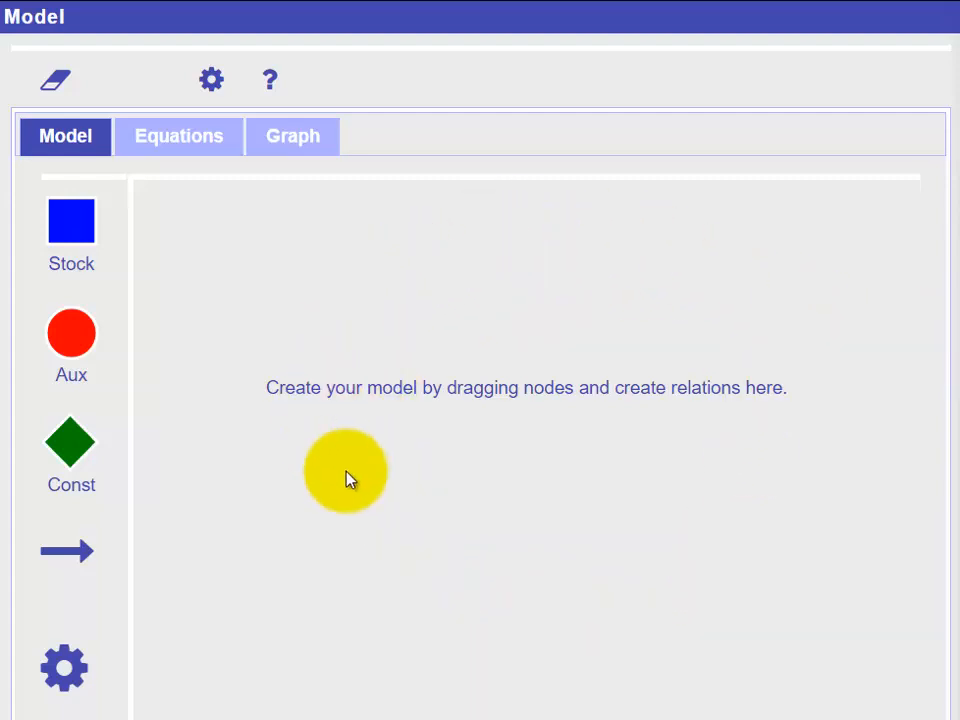
pyautogui.moveTo(345, 470); pyautogui.dragTo(393, 290)
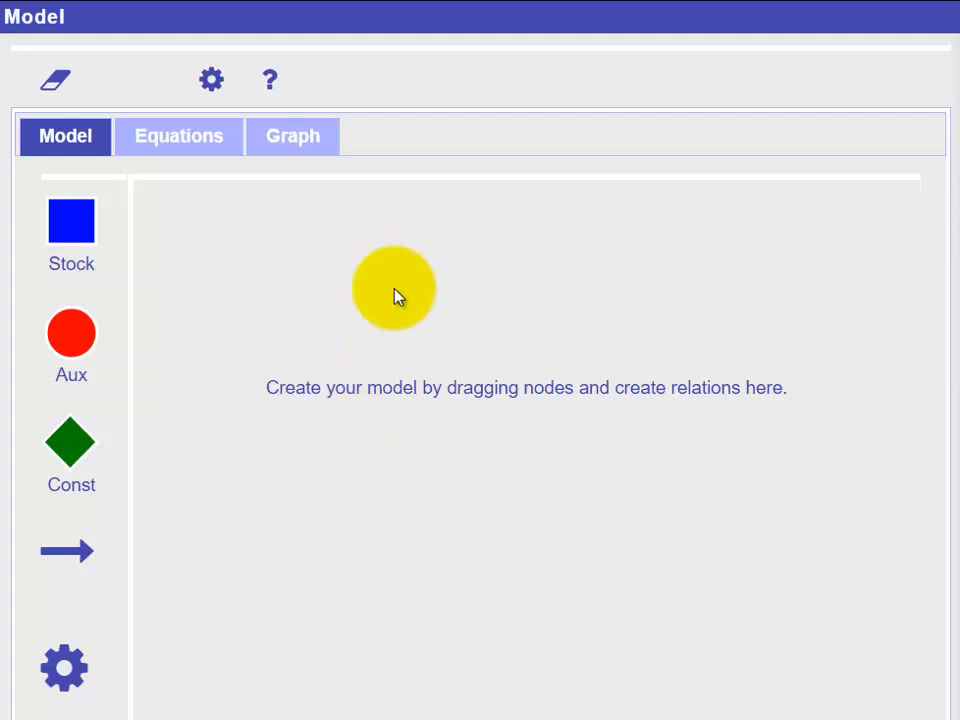
pyautogui.click(55, 80)
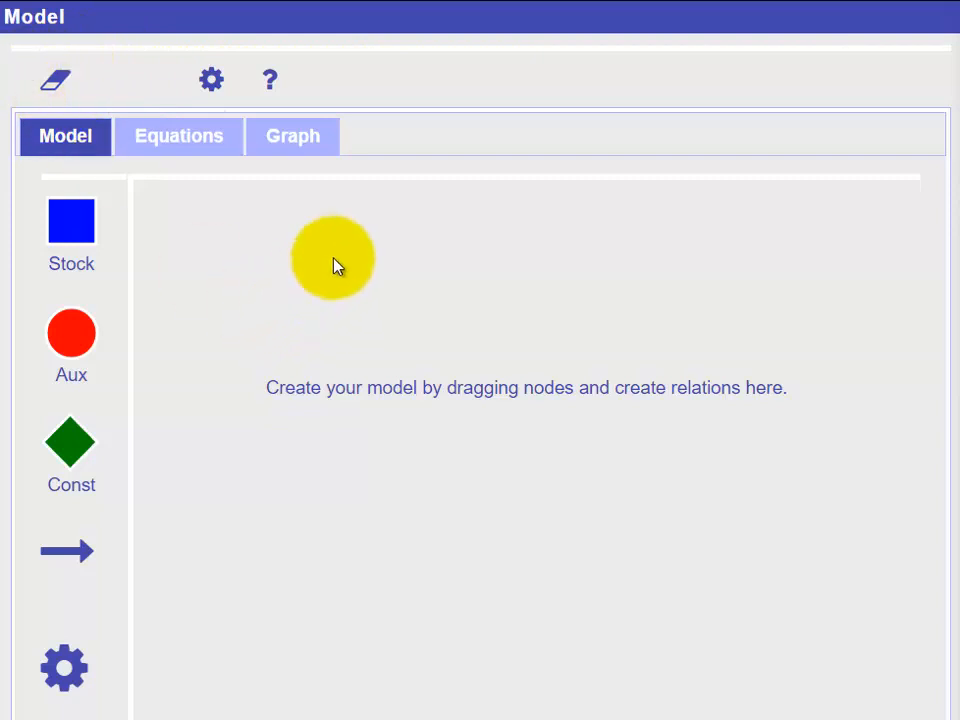
pyautogui.moveTo(332, 258); pyautogui.dragTo(310, 300)
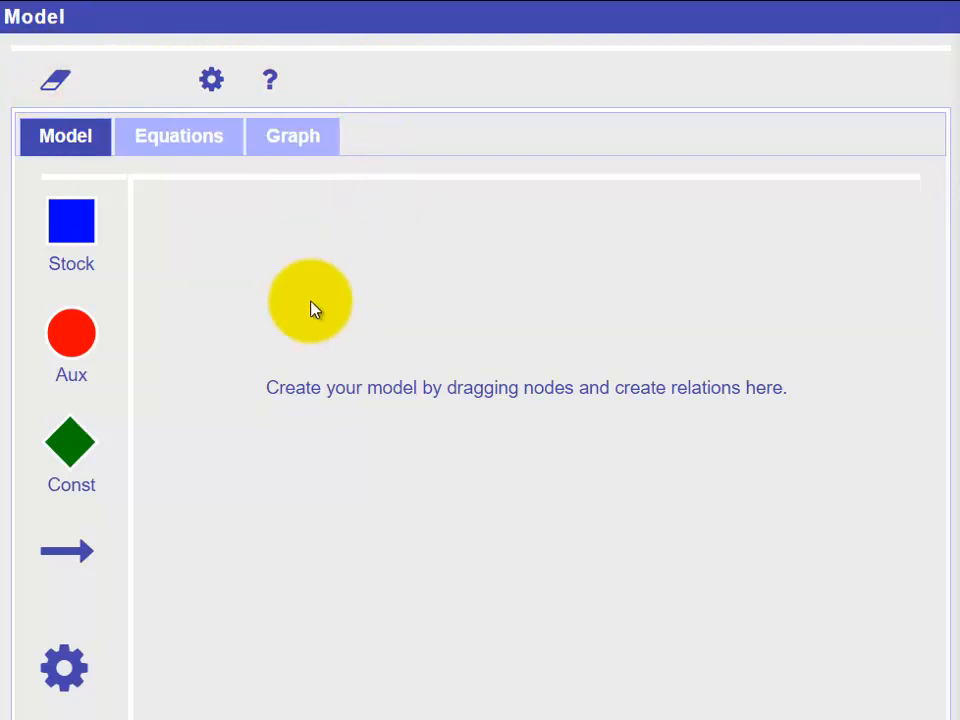
pyautogui.moveTo(310, 300); pyautogui.dragTo(95, 500)
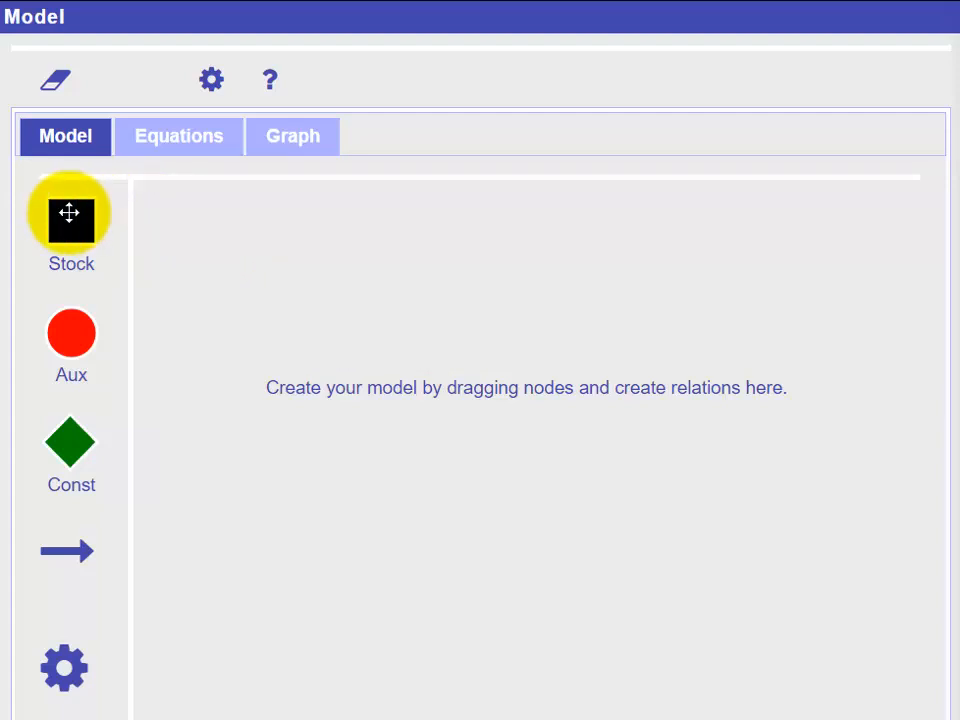
# - Place a stock named rabbits with initial value 10 at the canvas's upper right
pyautogui.moveTo(71, 215); pyautogui.dragTo(757, 278)
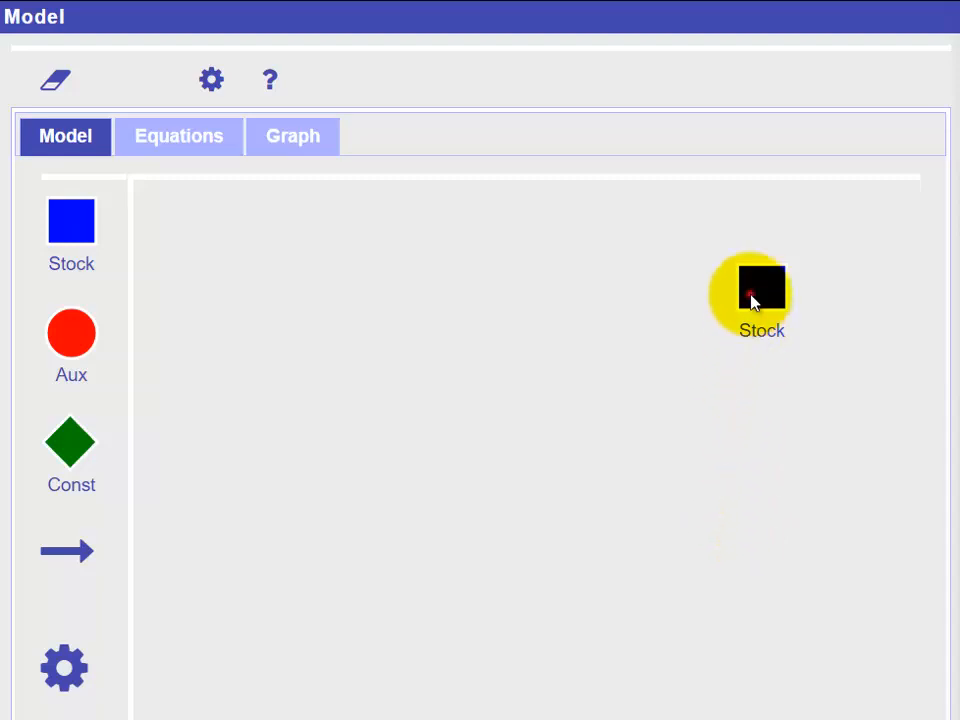
pyautogui.doubleClick(762, 287)
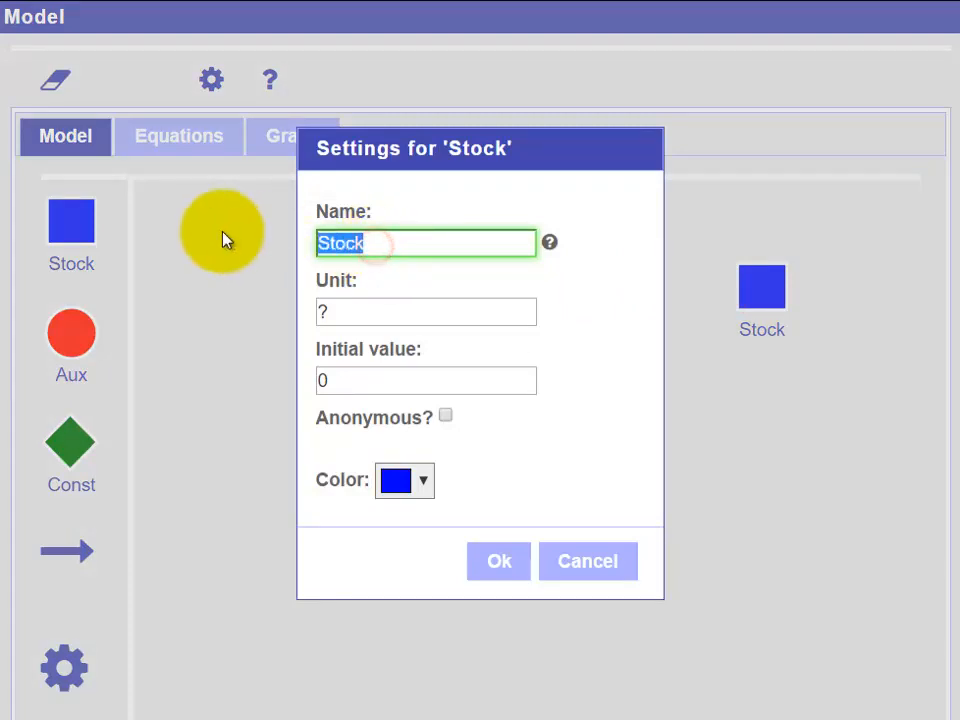
pyautogui.write('rabbits')
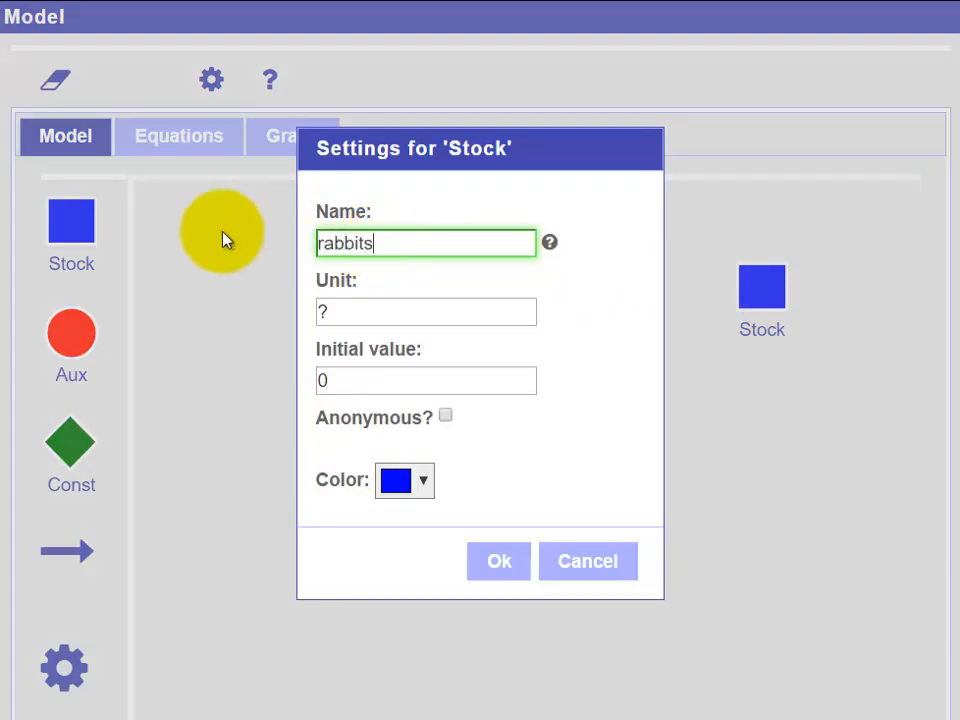
pyautogui.write('10')
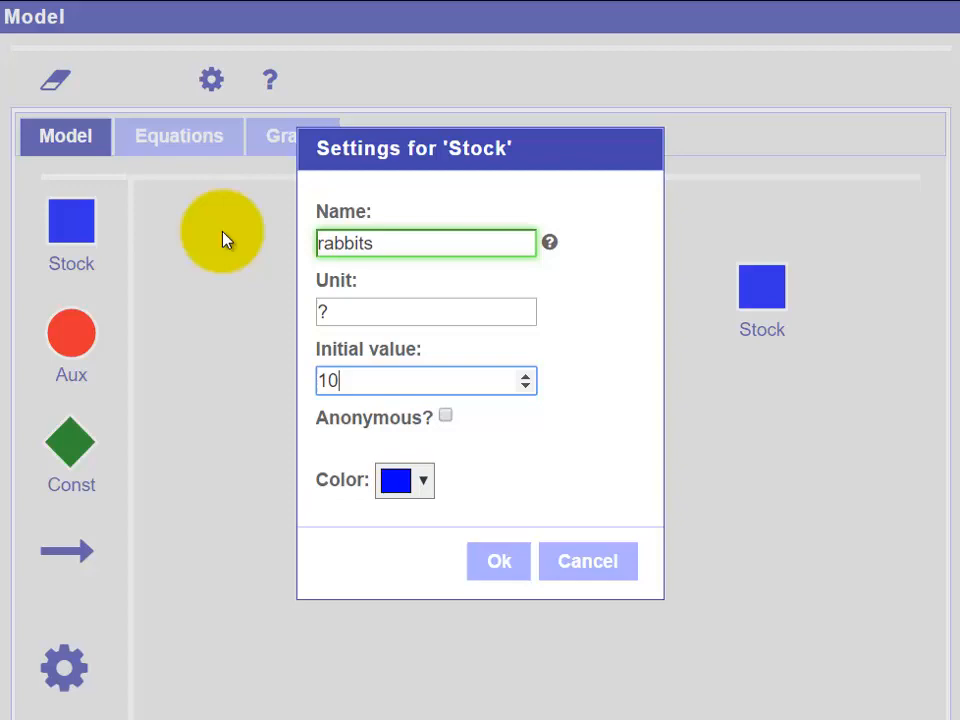
pyautogui.click(498, 560)
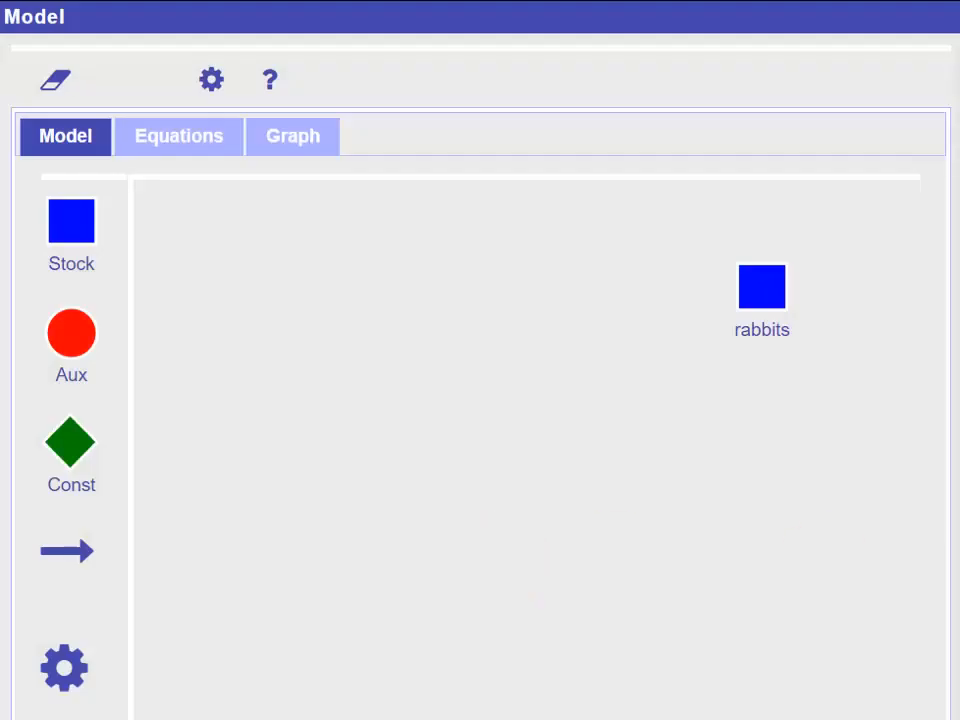
pyautogui.moveTo(664, 519)
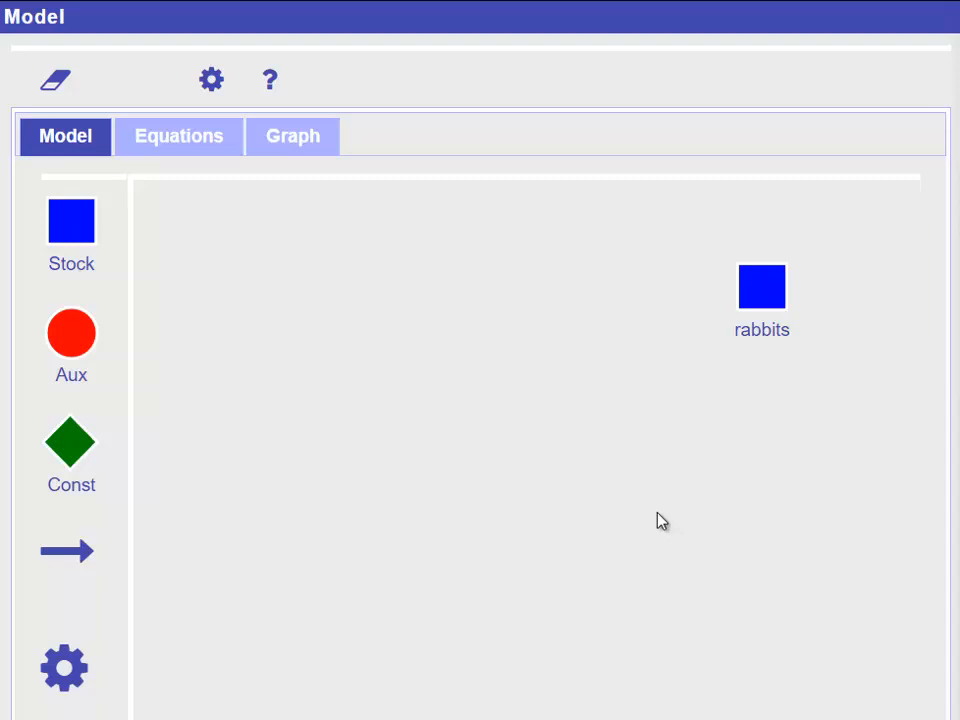
pyautogui.moveTo(620, 513)
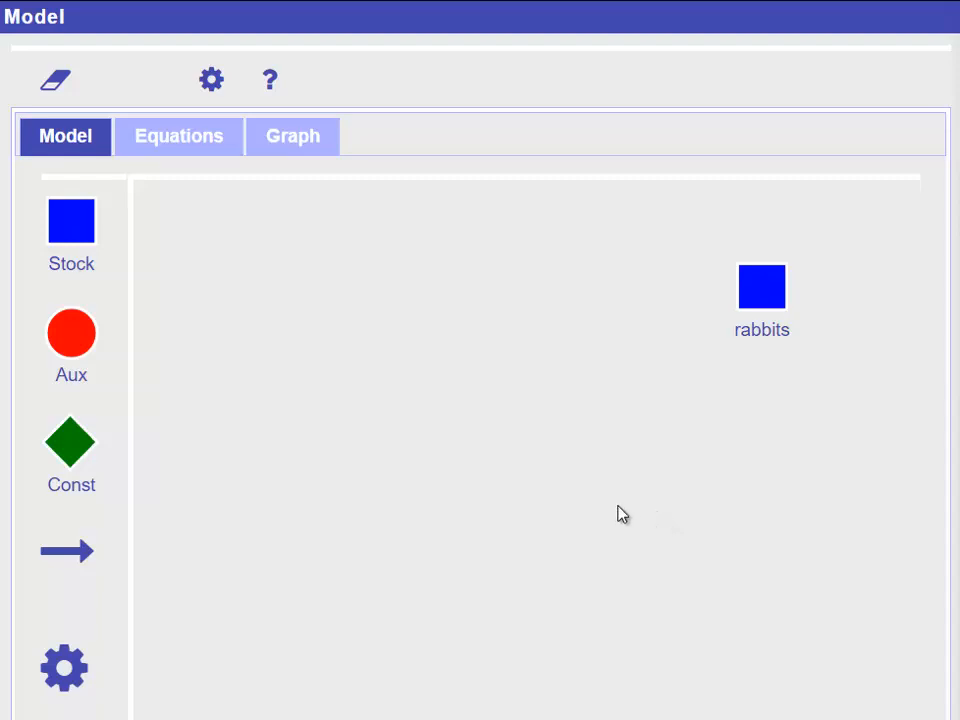
pyautogui.moveTo(604, 522)
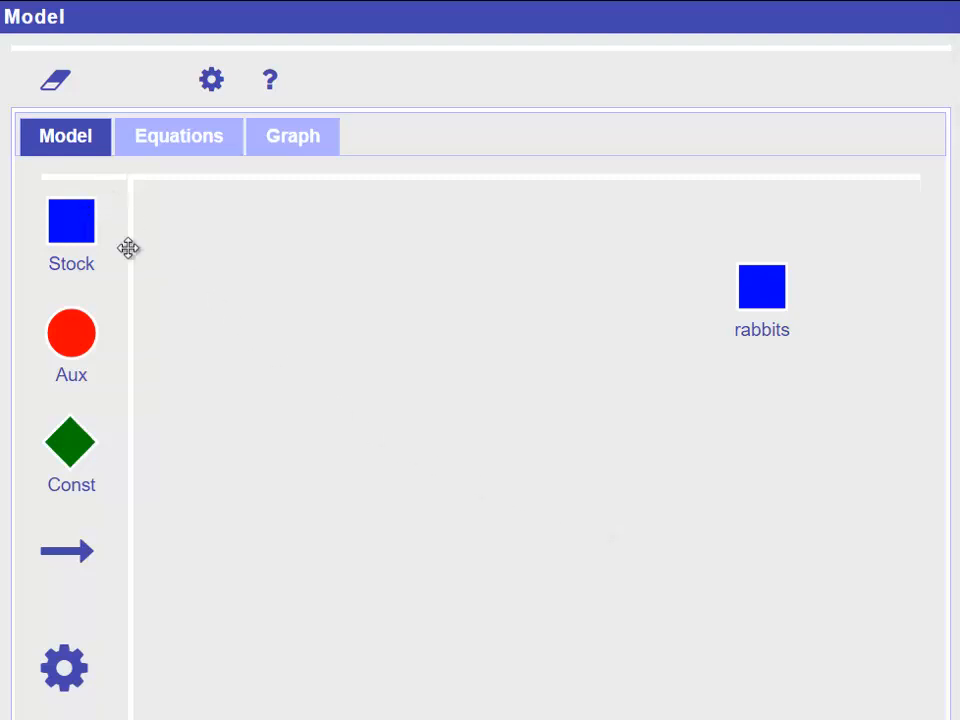
# - Place a second stock left of rabbits and draw a flow from it into rabbits
pyautogui.moveTo(71, 221); pyautogui.dragTo(355, 300)
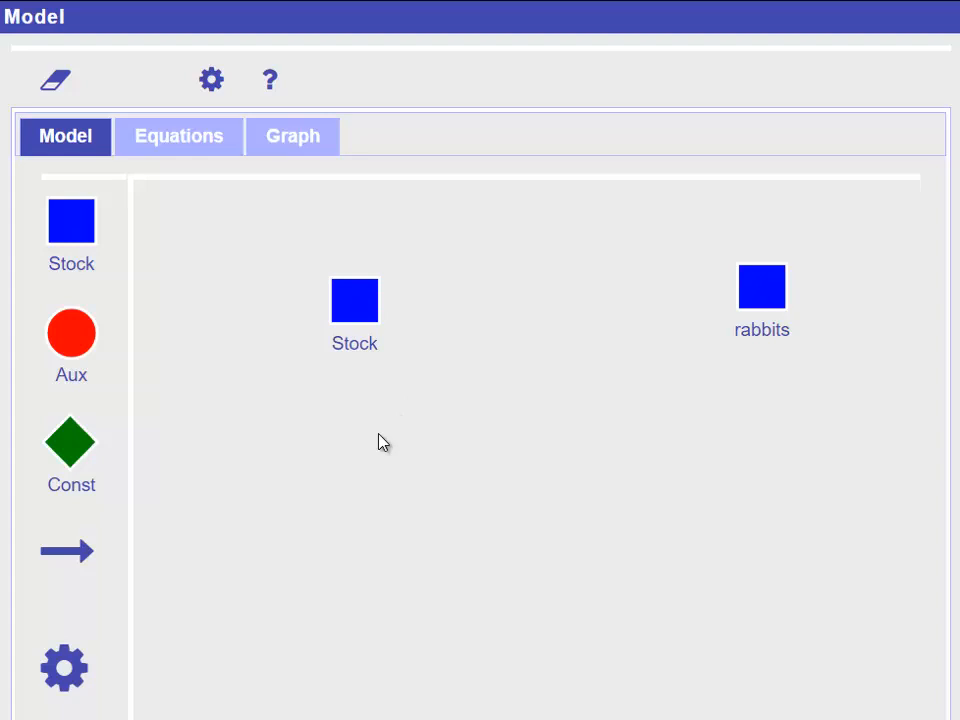
pyautogui.moveTo(237, 556)
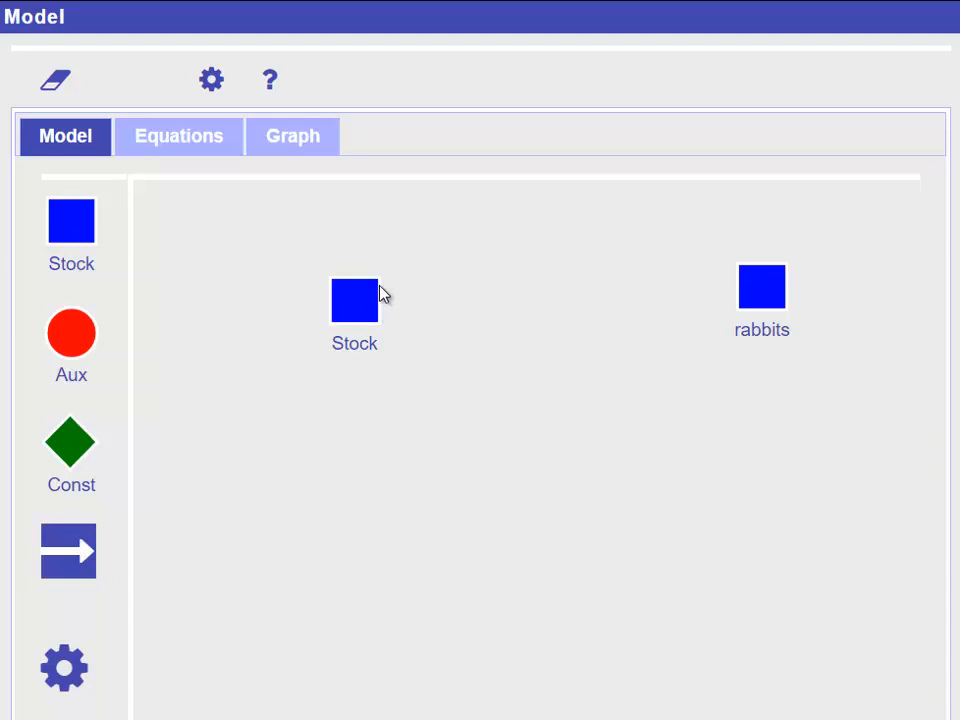
pyautogui.moveTo(380, 300); pyautogui.dragTo(762, 300)
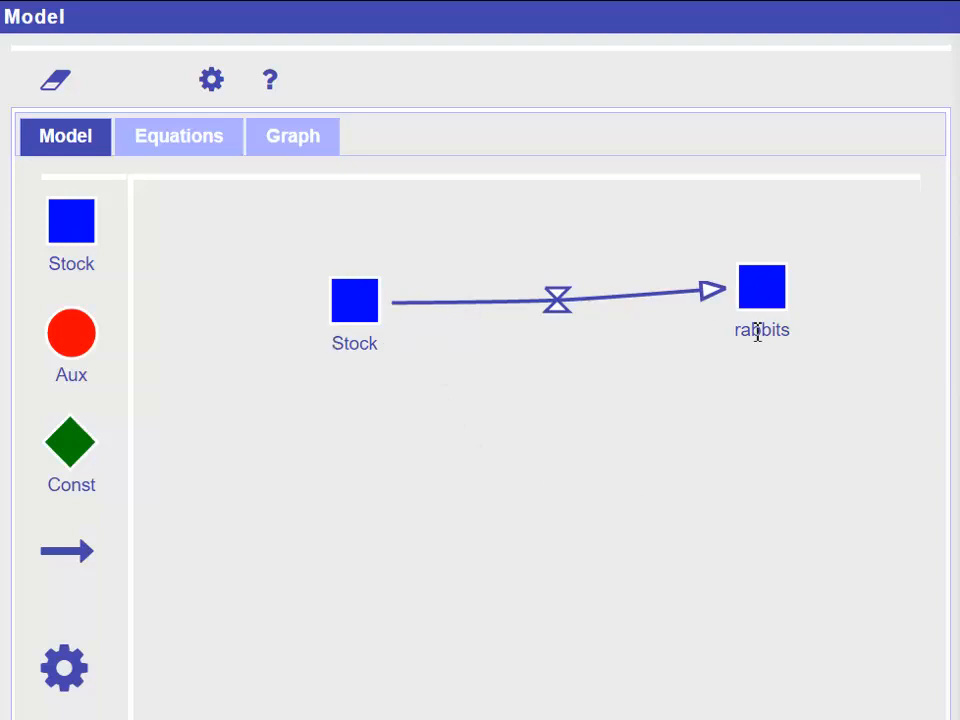
pyautogui.moveTo(748, 462)
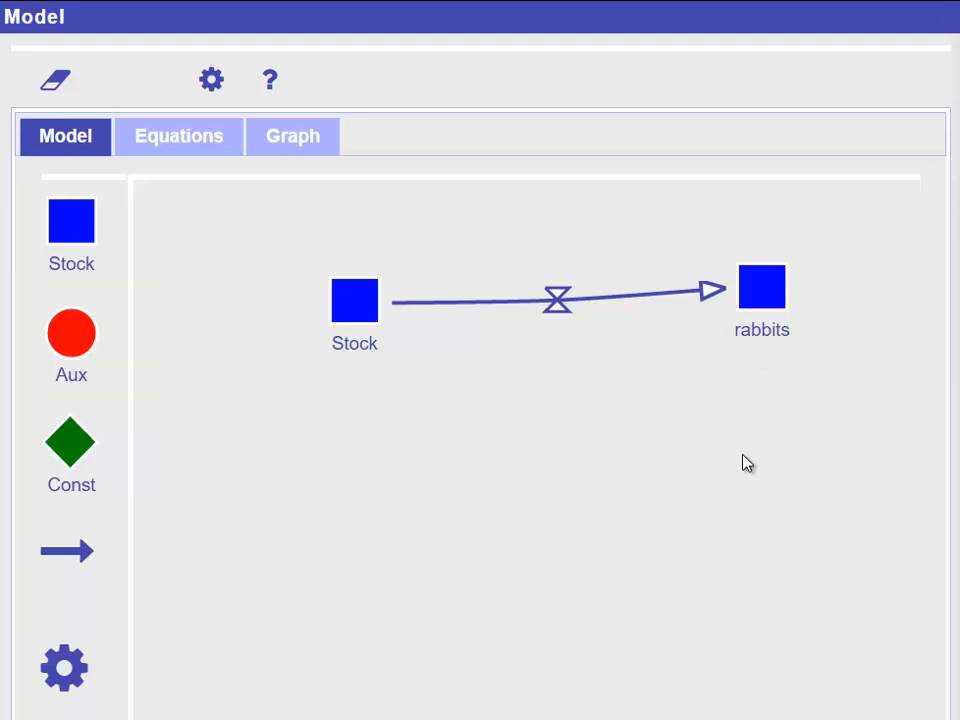
pyautogui.moveTo(714, 452)
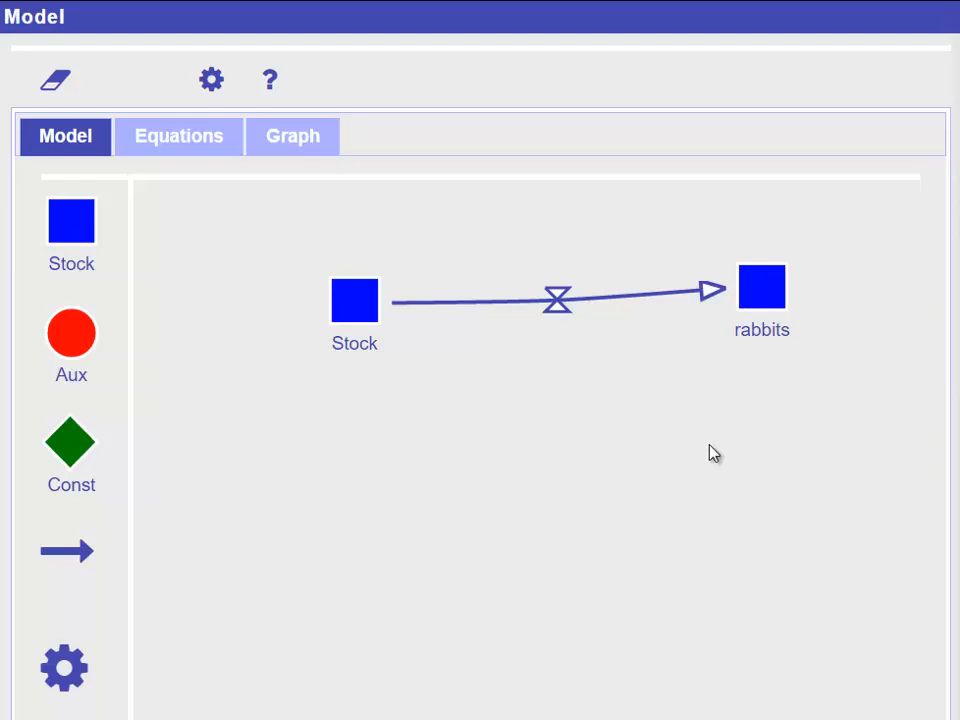
pyautogui.moveTo(410, 478)
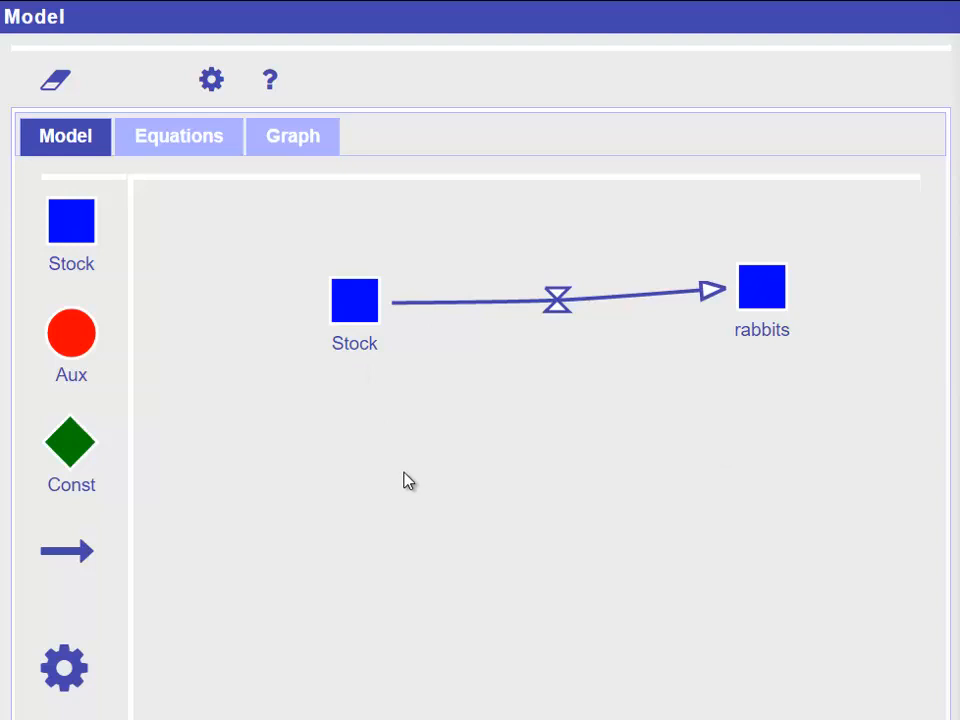
pyautogui.moveTo(389, 445)
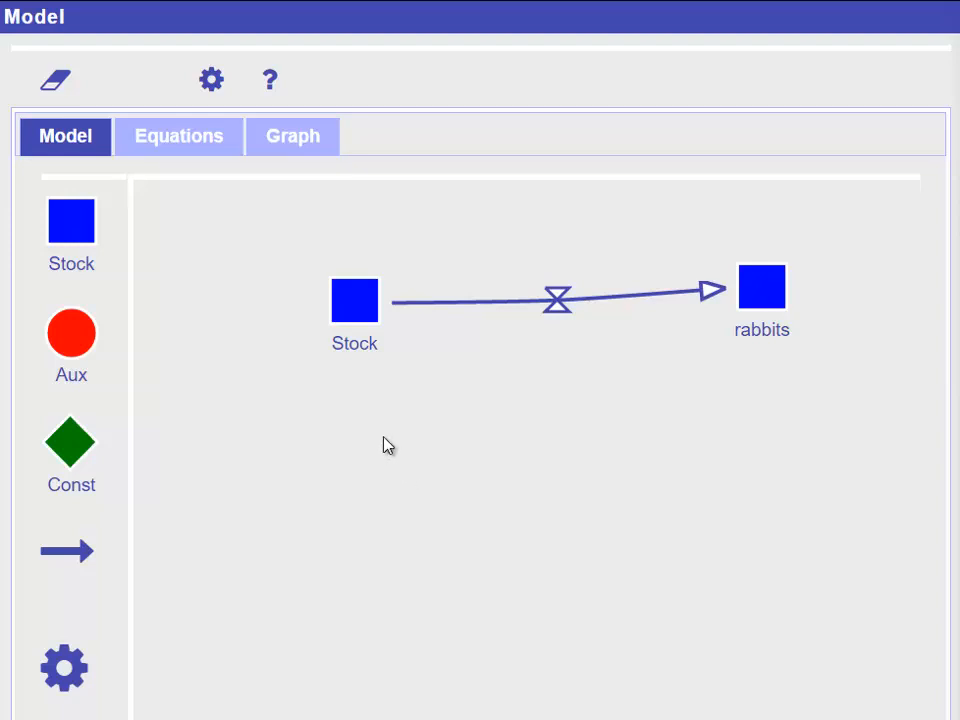
pyautogui.doubleClick(355, 300)
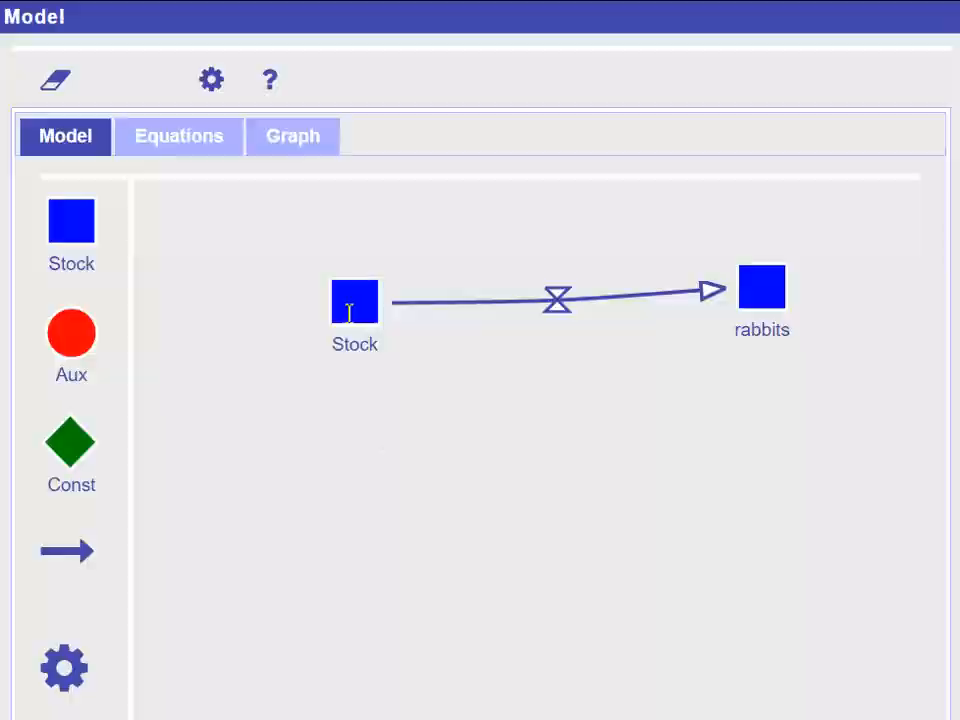
# - Make the source stock an anonymous cloud and add an auxiliary below the flow
pyautogui.doubleClick(354, 301)
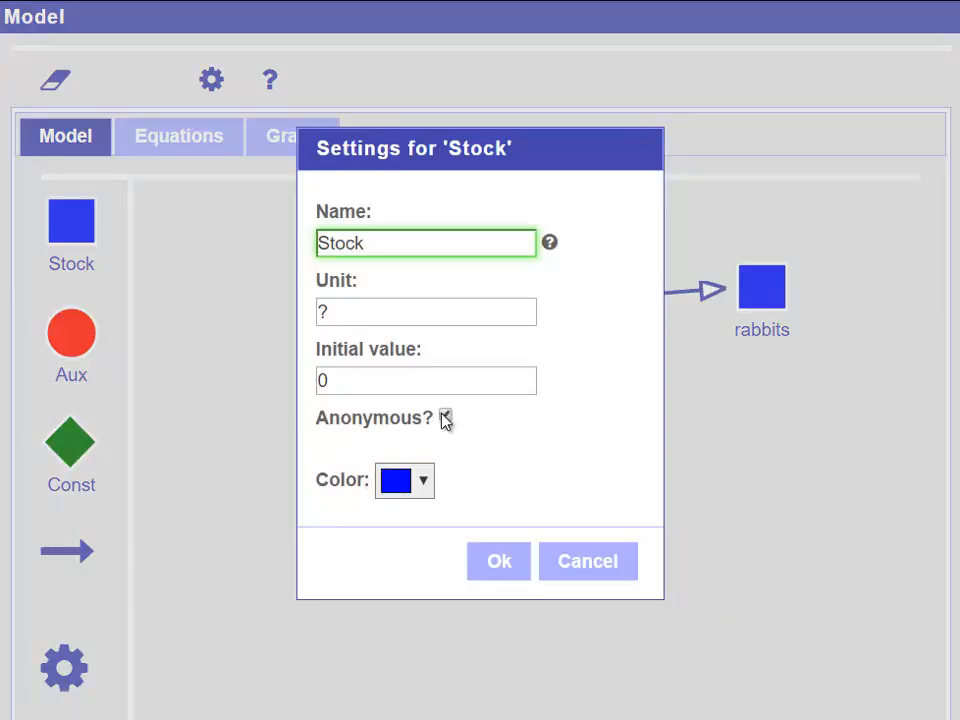
pyautogui.click(498, 561)
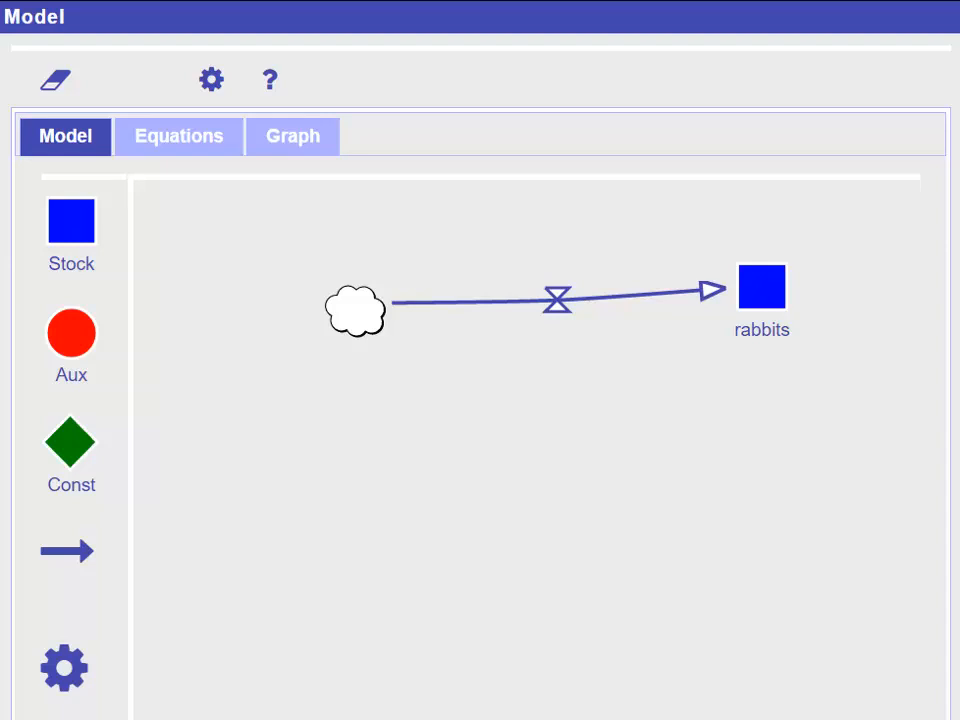
pyautogui.moveTo(520, 286)
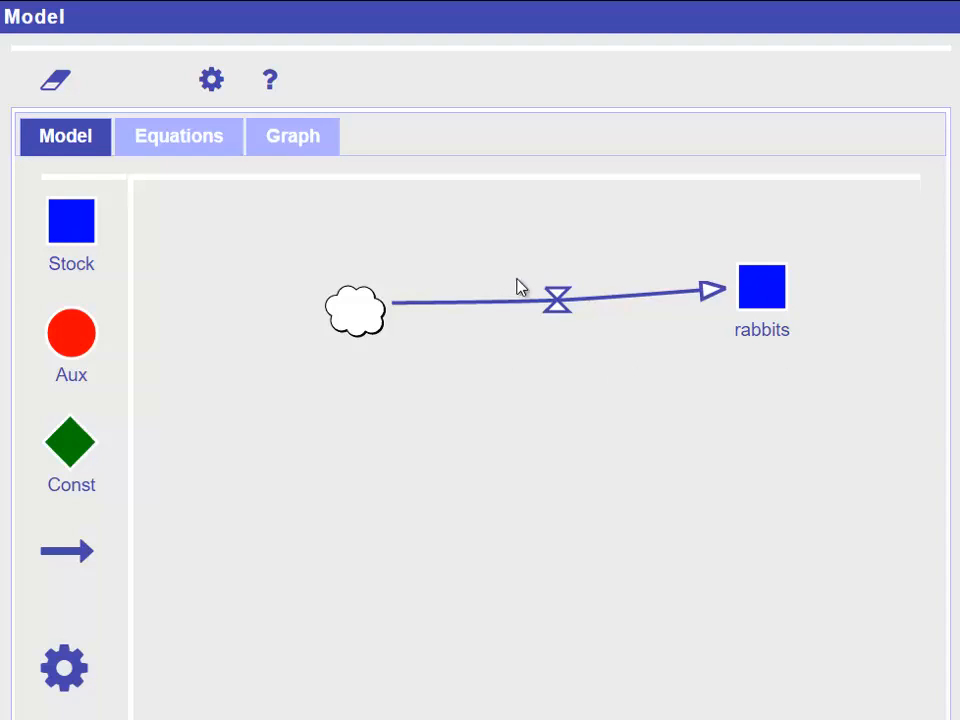
pyautogui.moveTo(512, 463)
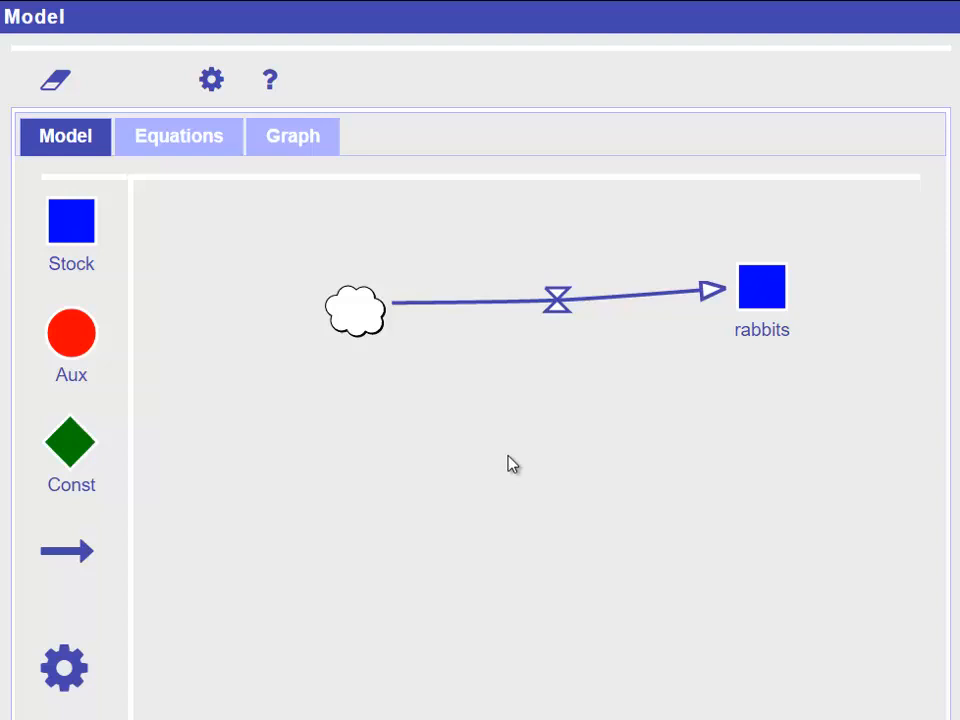
pyautogui.moveTo(513, 475)
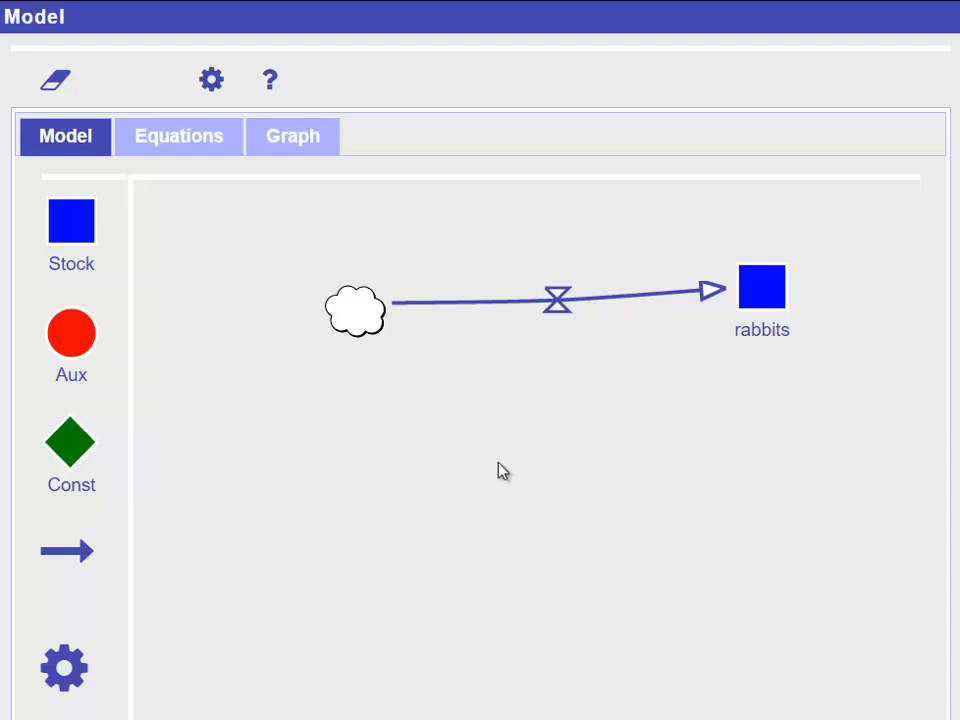
pyautogui.moveTo(436, 454)
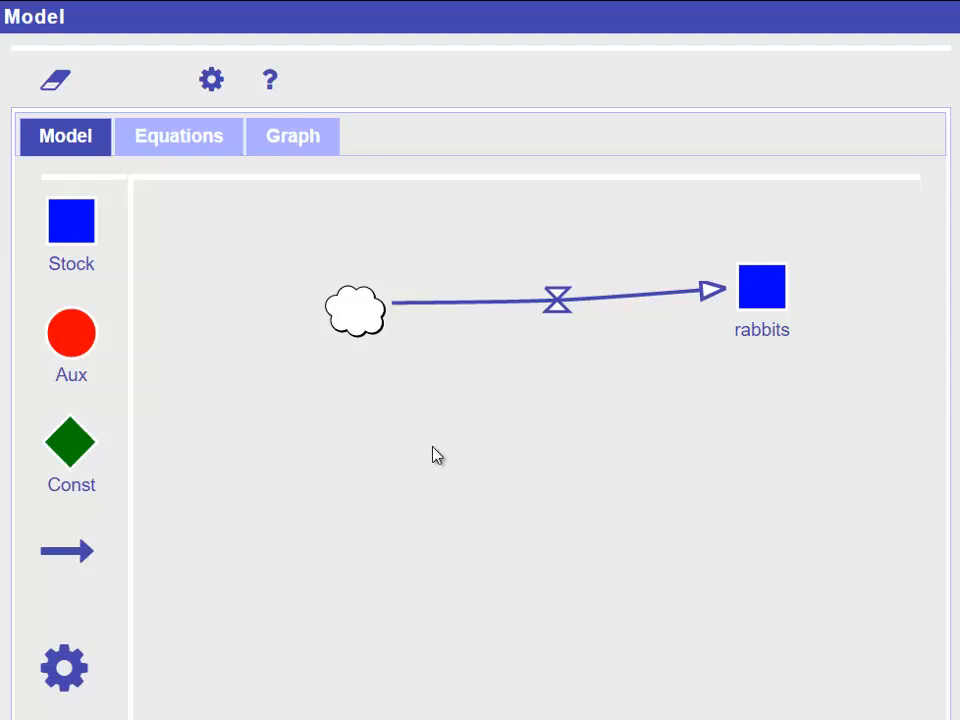
pyautogui.moveTo(345, 447)
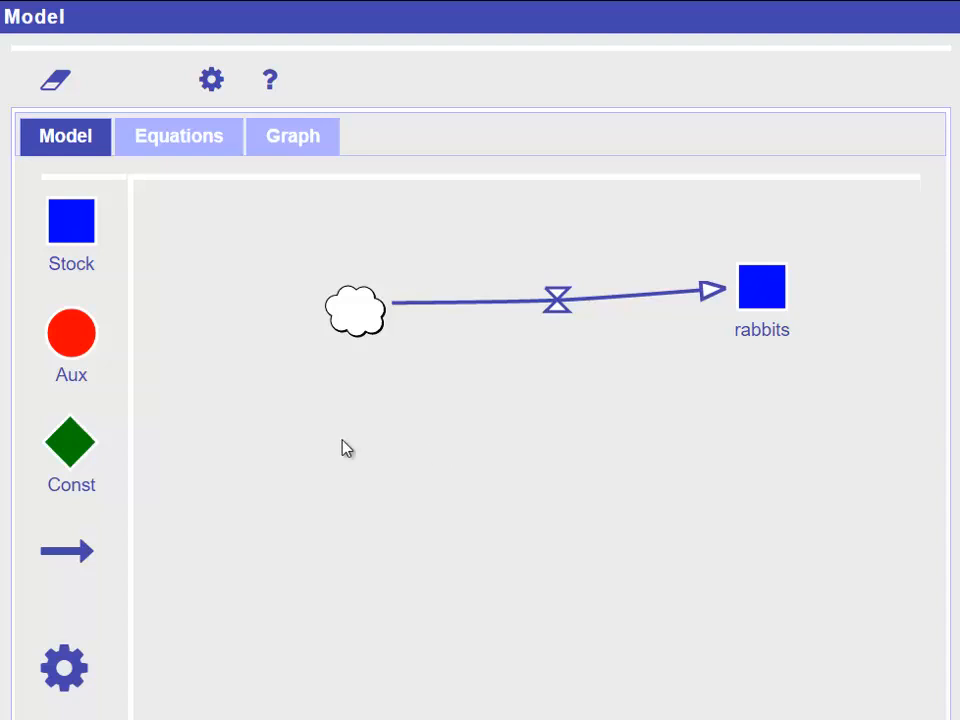
pyautogui.click(71, 333)
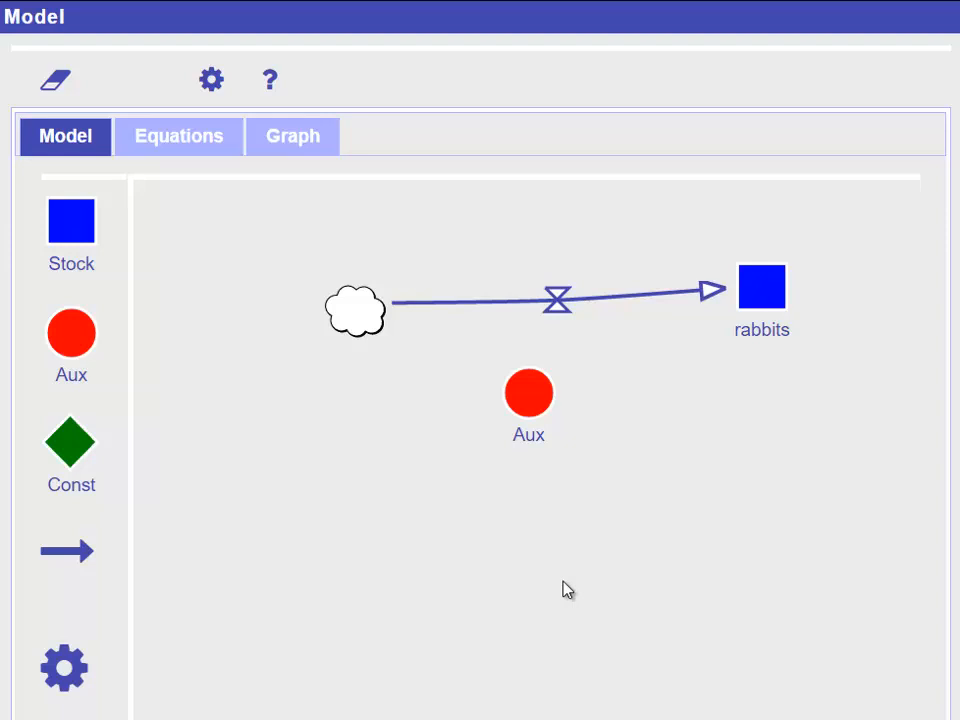
pyautogui.moveTo(575, 578)
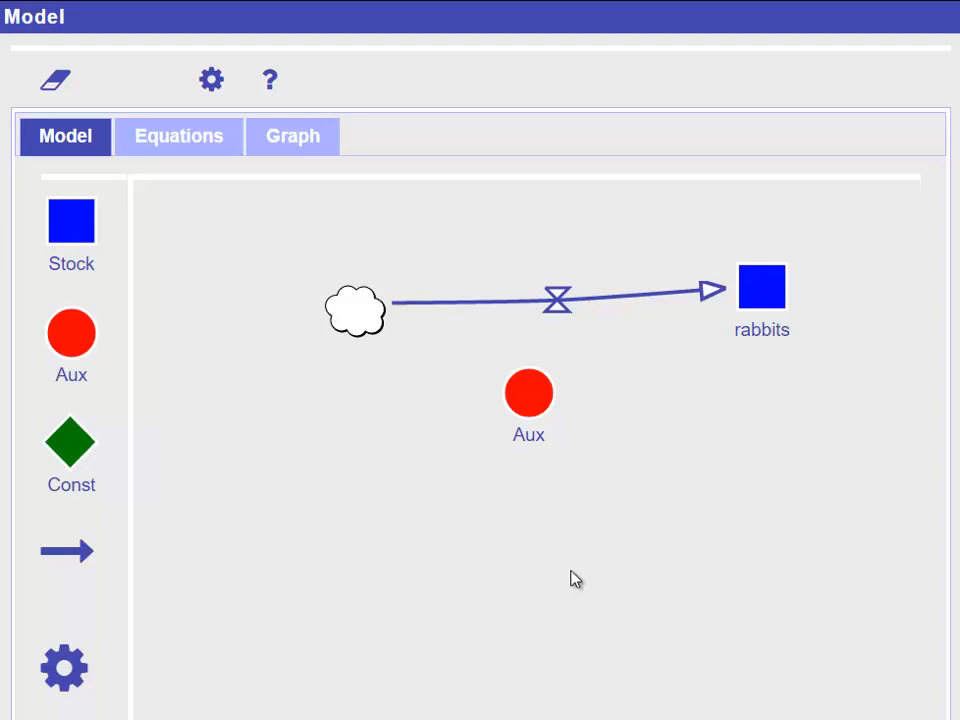
pyautogui.moveTo(580, 557)
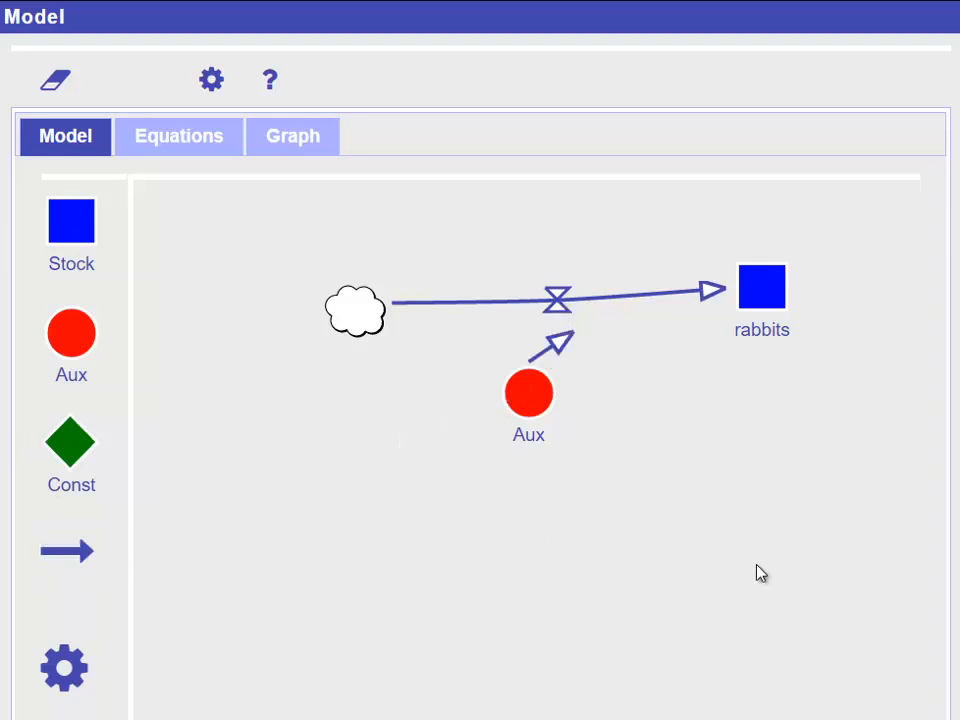
pyautogui.moveTo(770, 511)
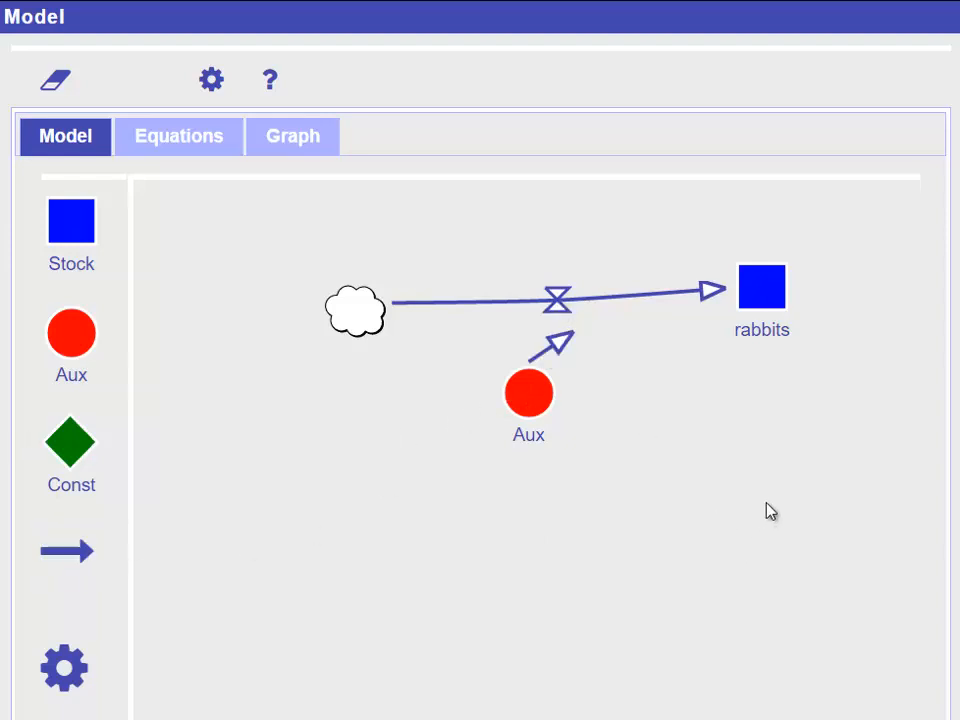
pyautogui.moveTo(785, 504)
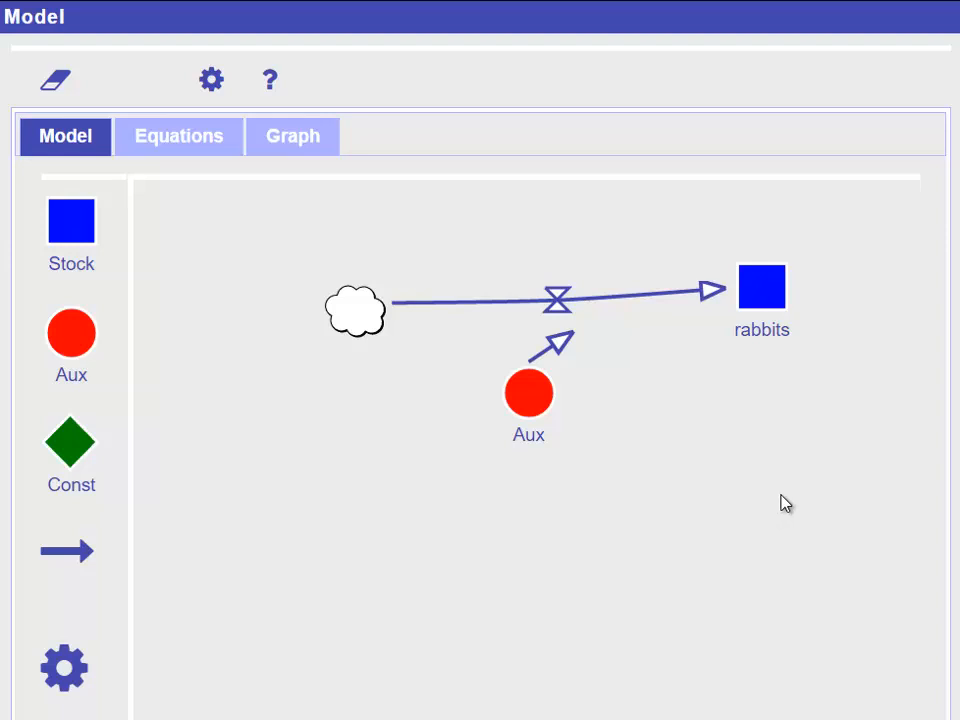
pyautogui.moveTo(773, 515)
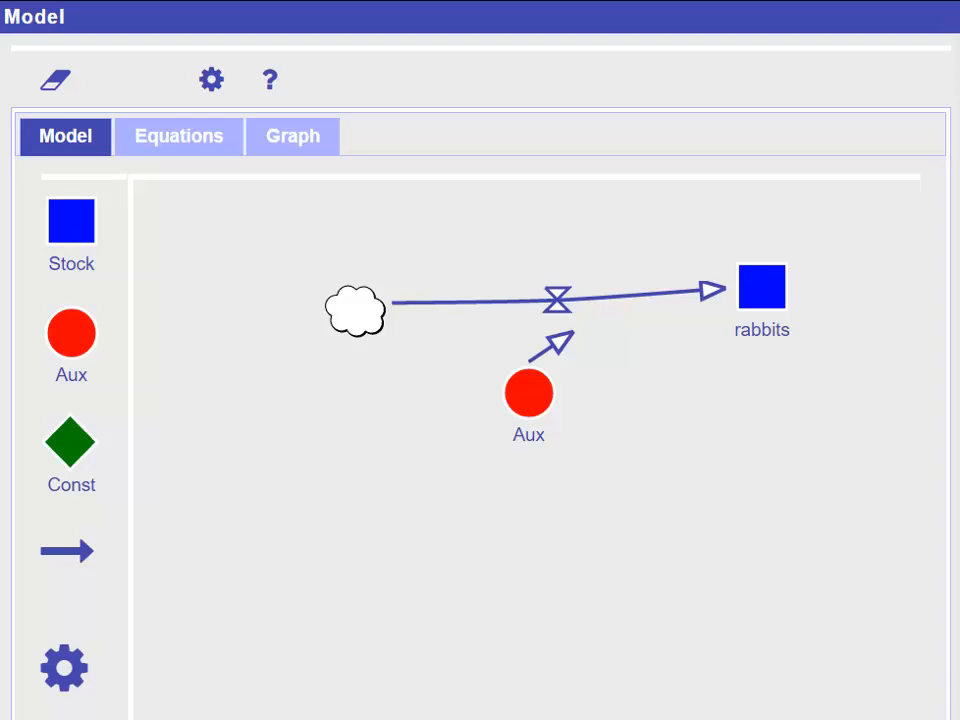
pyautogui.moveTo(813, 505)
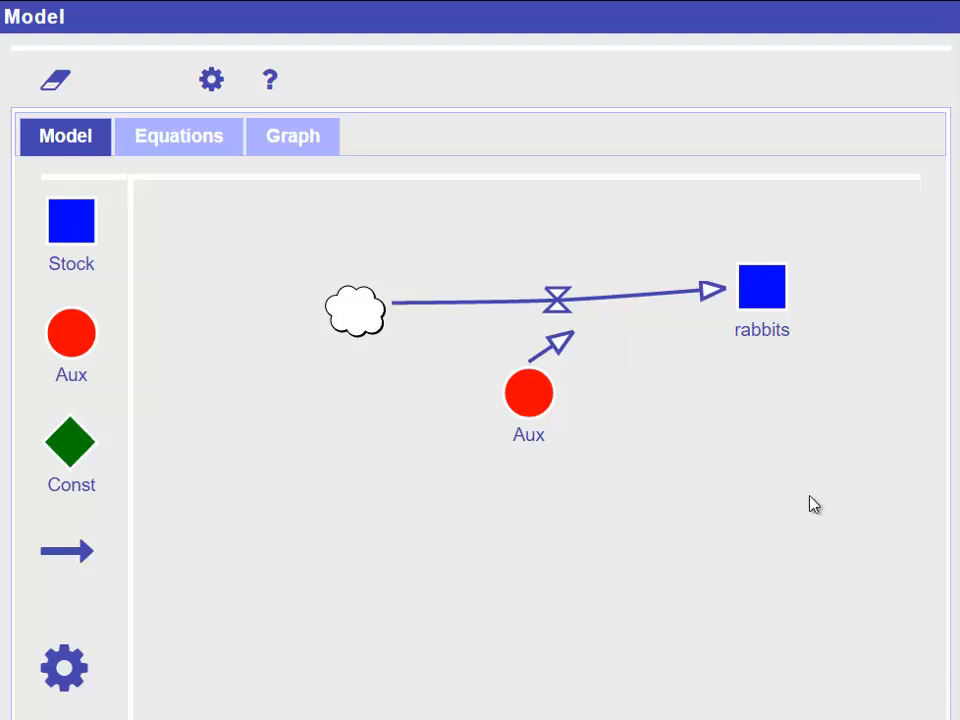
# - Open the settings of the Aux auxiliary linked into the flow valve
pyautogui.doubleClick(528, 392)
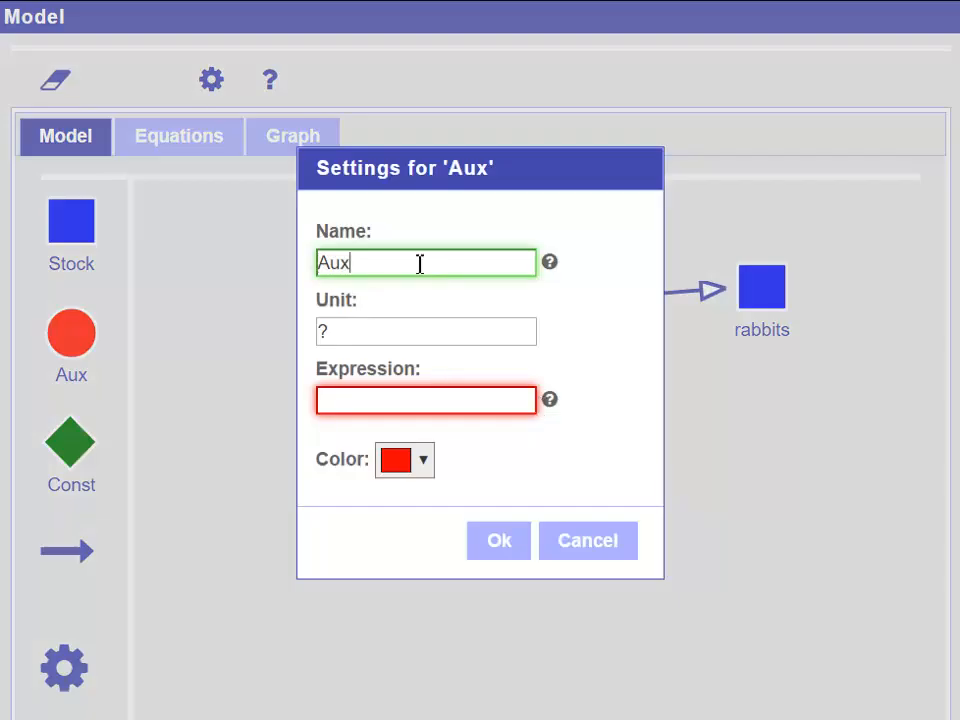
# - Name the auxiliary births with expression 10 and view the straight-line rabbits graph
pyautogui.write('births')
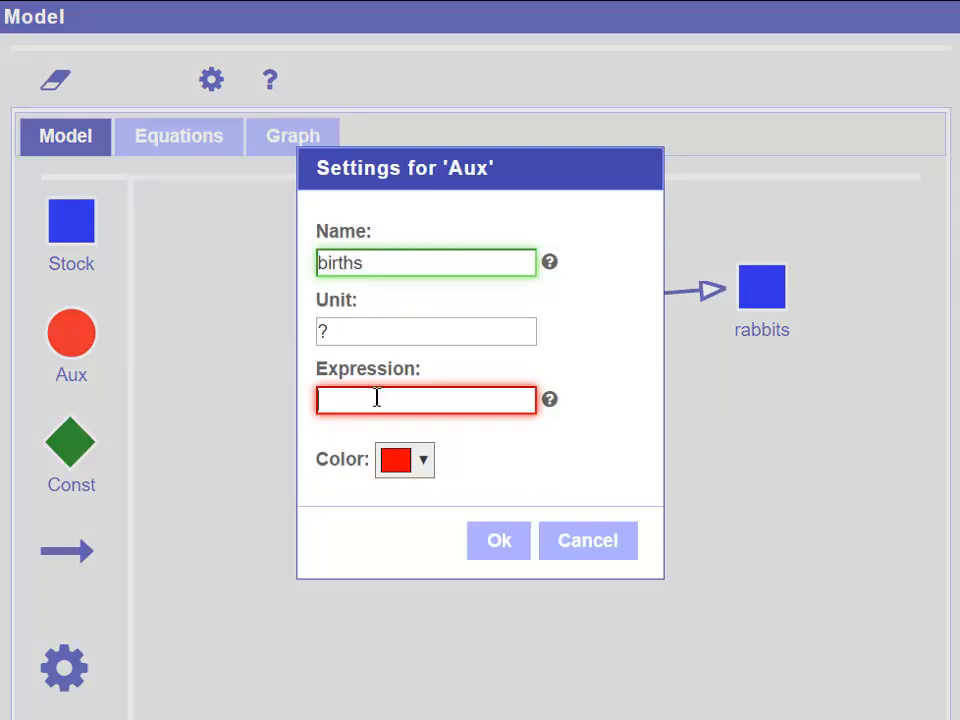
pyautogui.write('10')
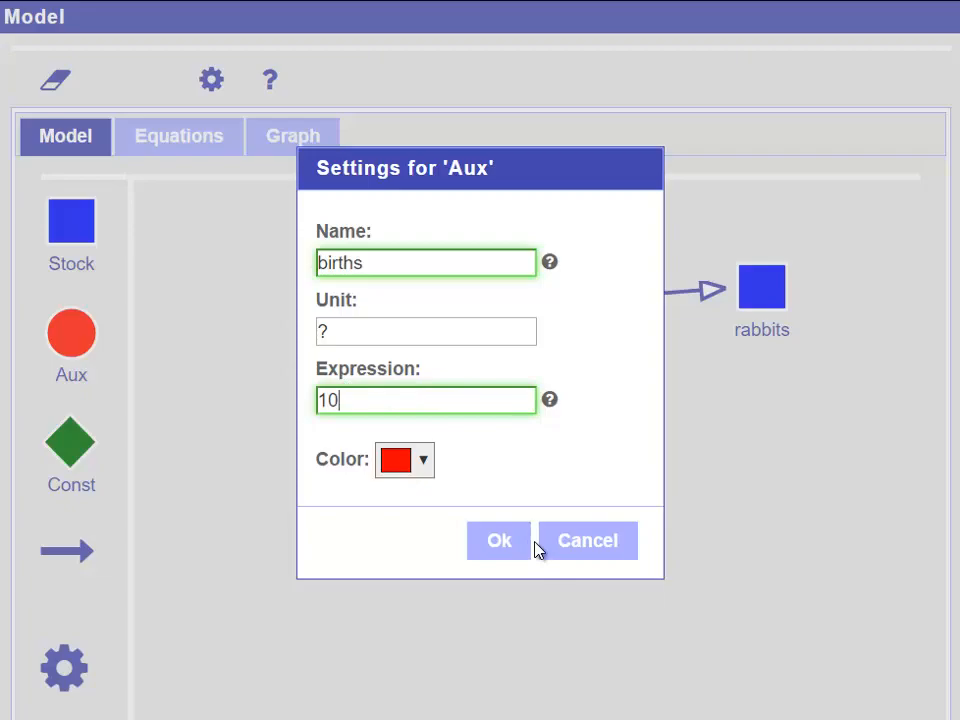
pyautogui.click(499, 540)
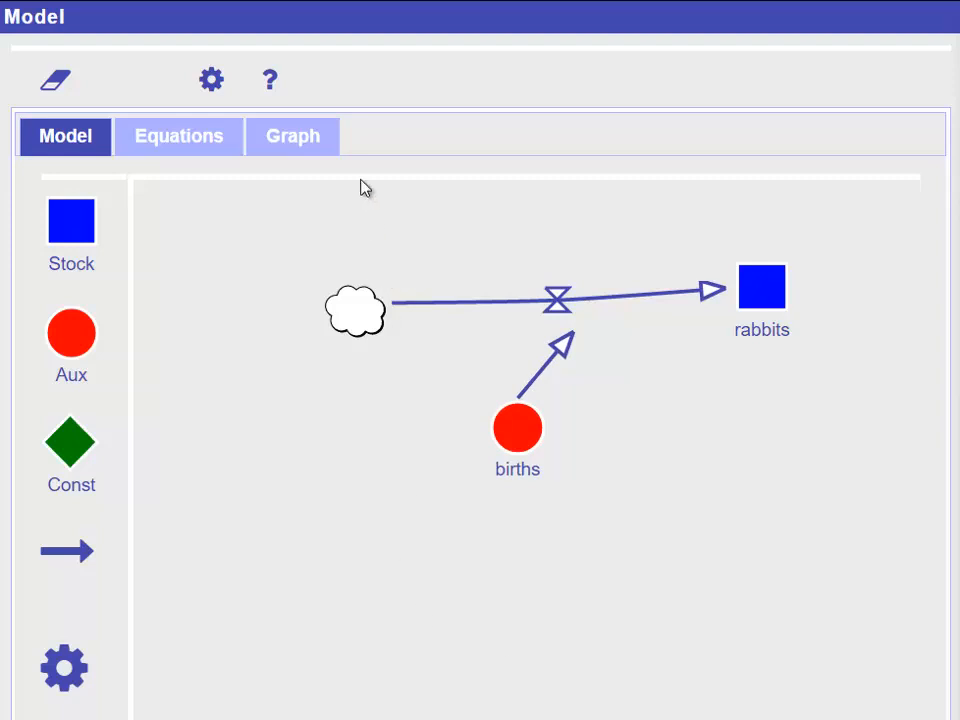
pyautogui.click(292, 136)
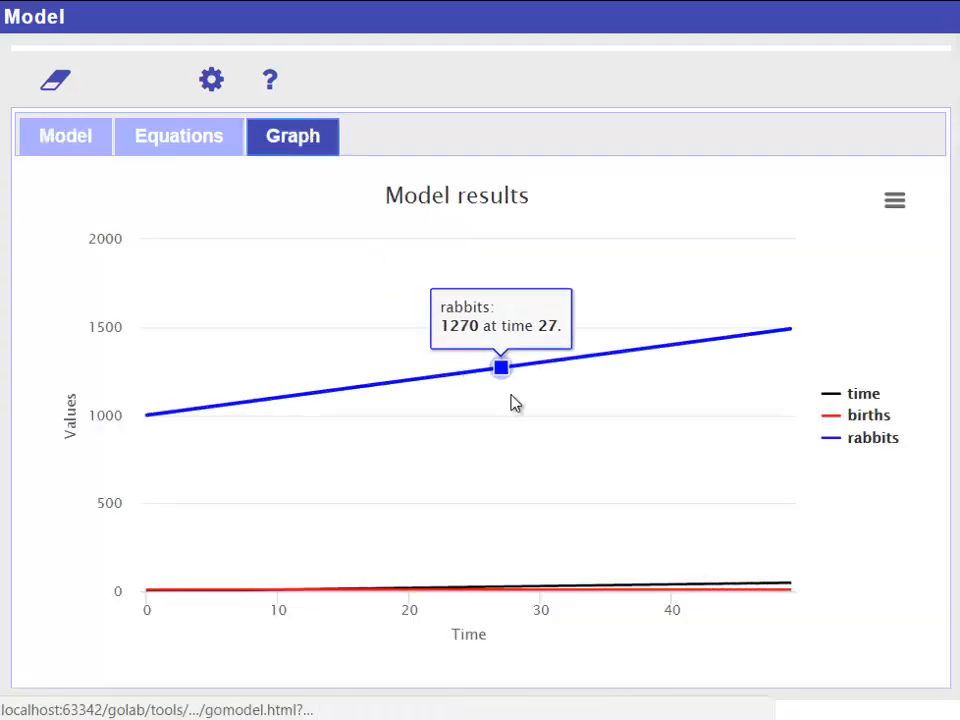
pyautogui.moveTo(516, 402)
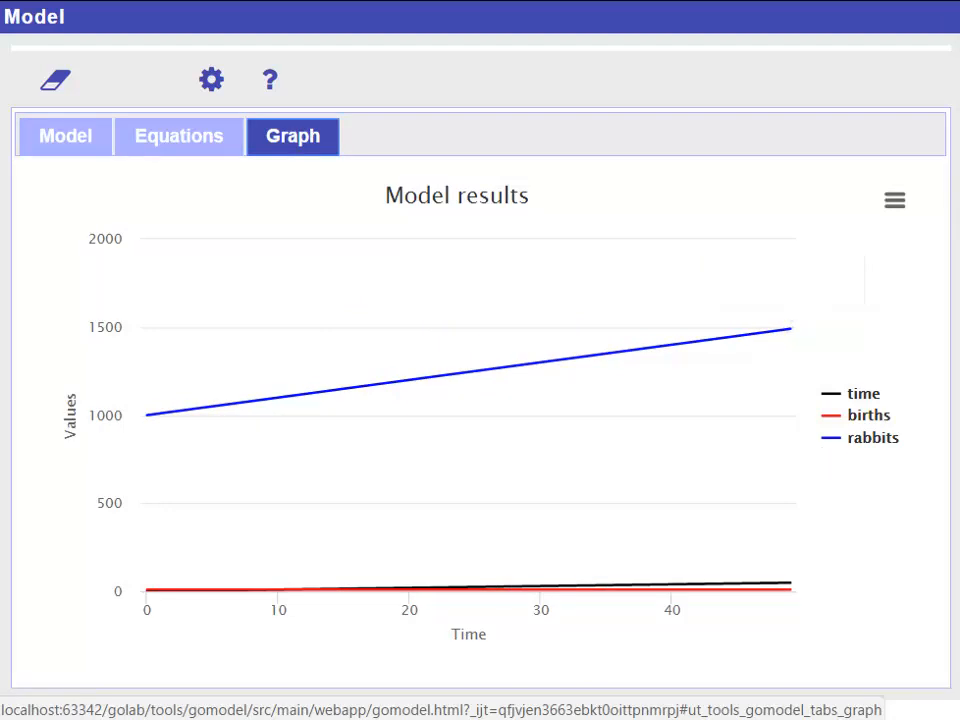
pyautogui.moveTo(591, 585)
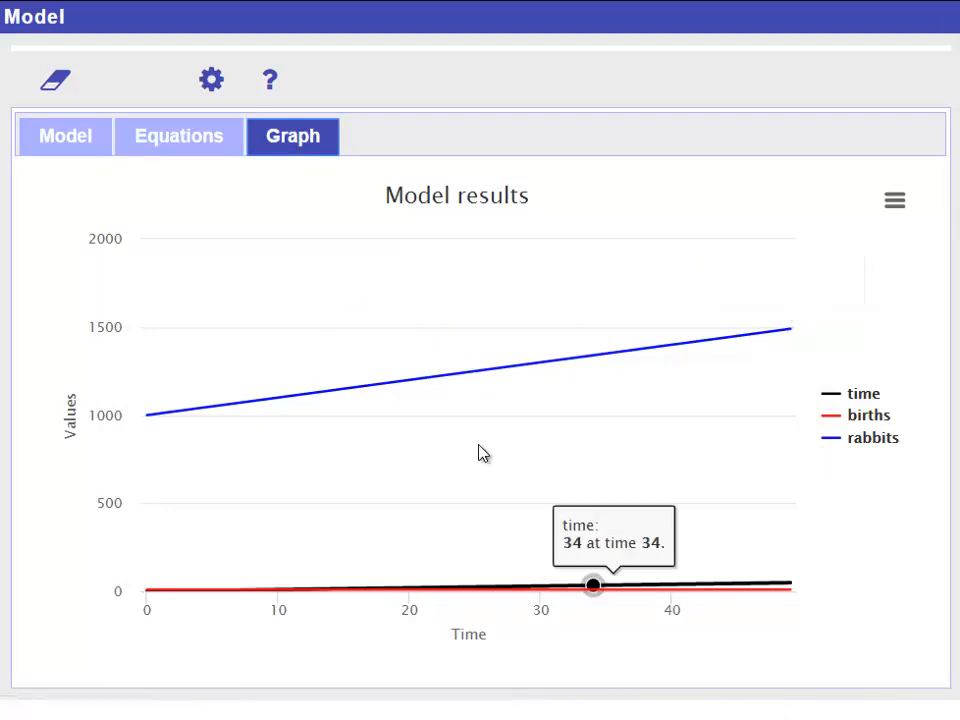
pyautogui.moveTo(265, 398)
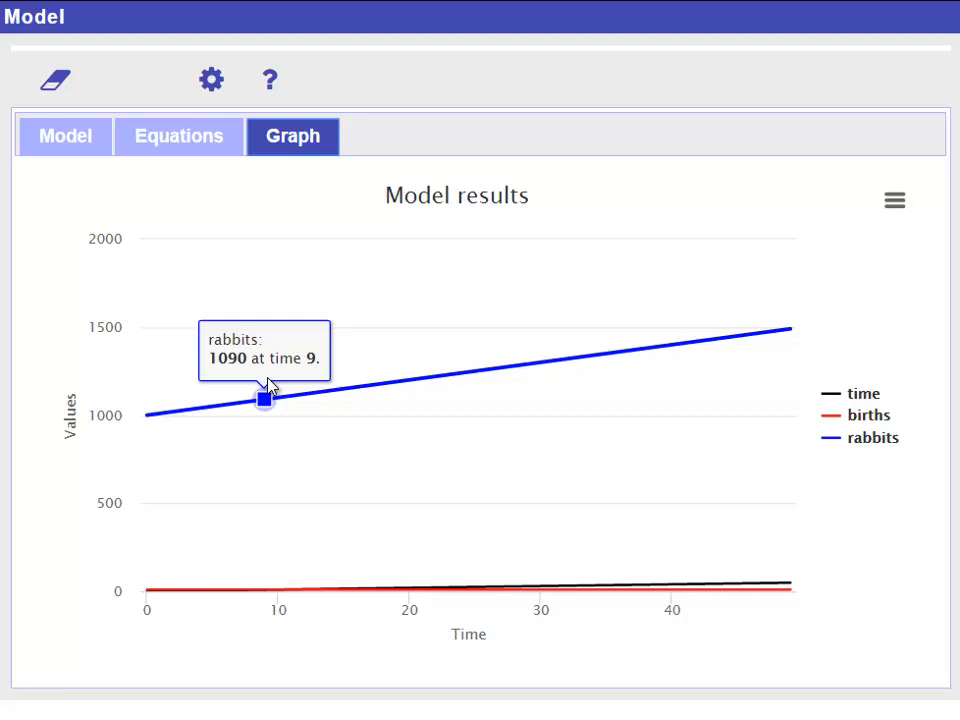
pyautogui.moveTo(371, 387)
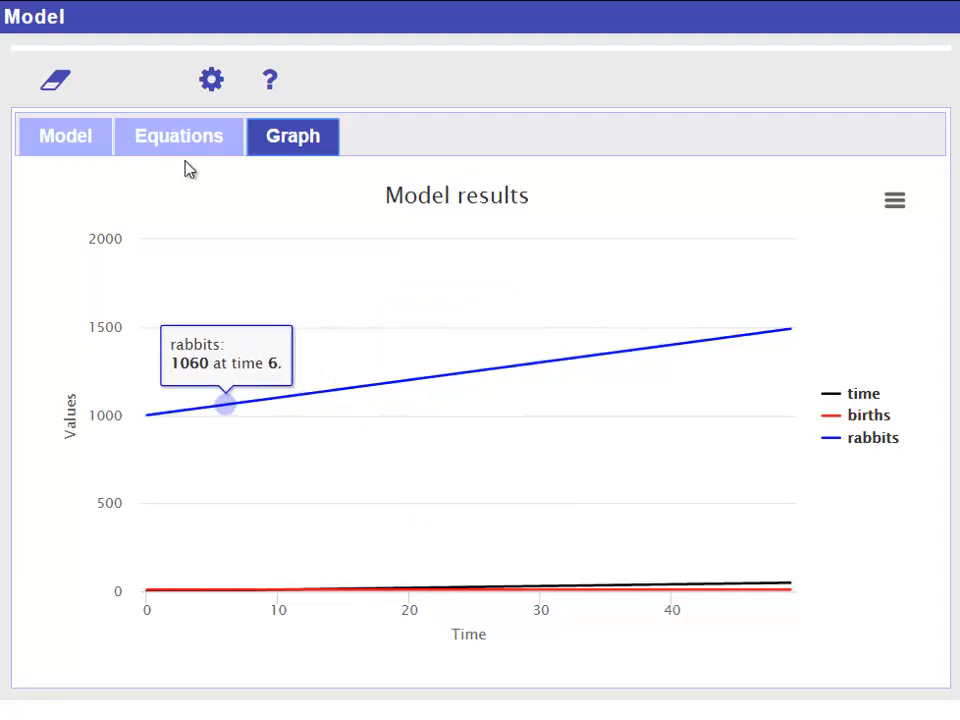
# - Go back to the model diagram after reading values on the linear rabbits graph
pyautogui.click(64, 136)
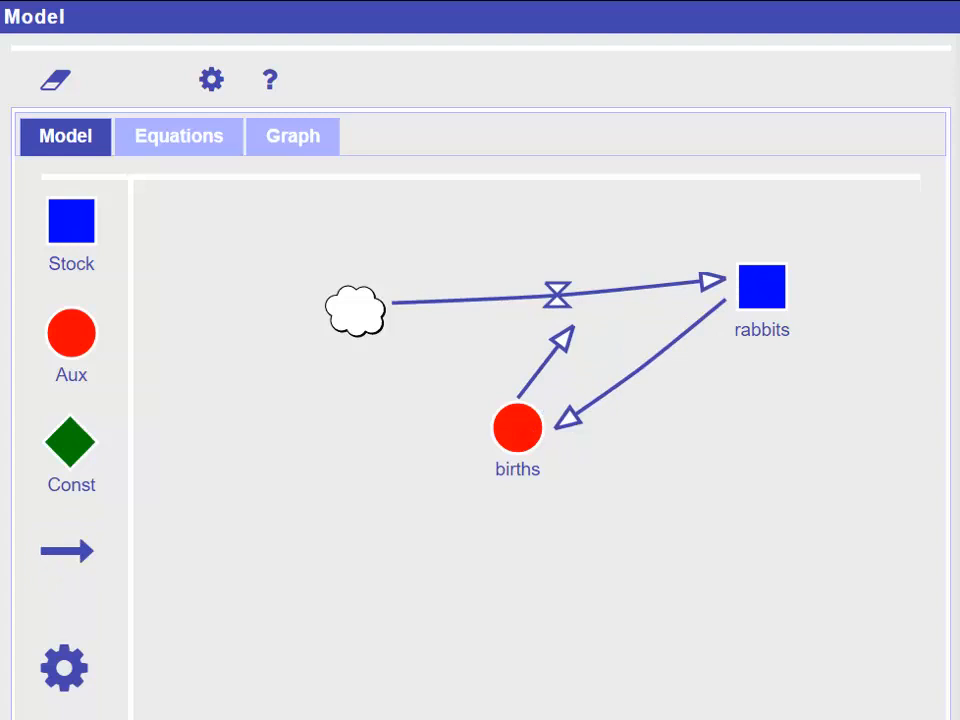
# - Replace the births expression 10 with rabbits*0.1
pyautogui.doubleClick(517, 427)
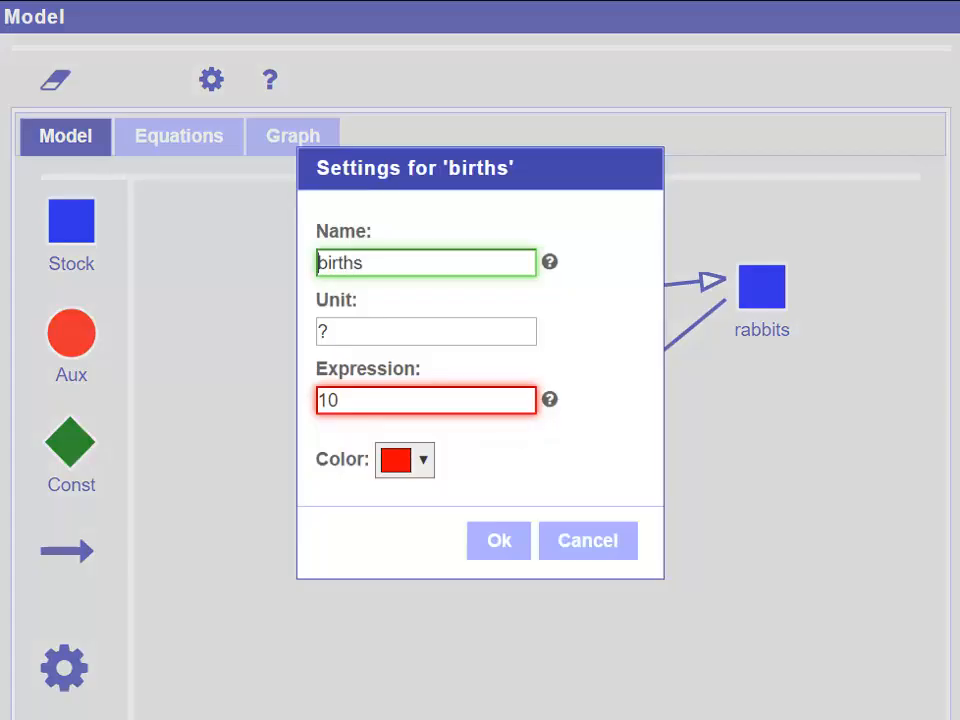
pyautogui.moveTo(715, 385)
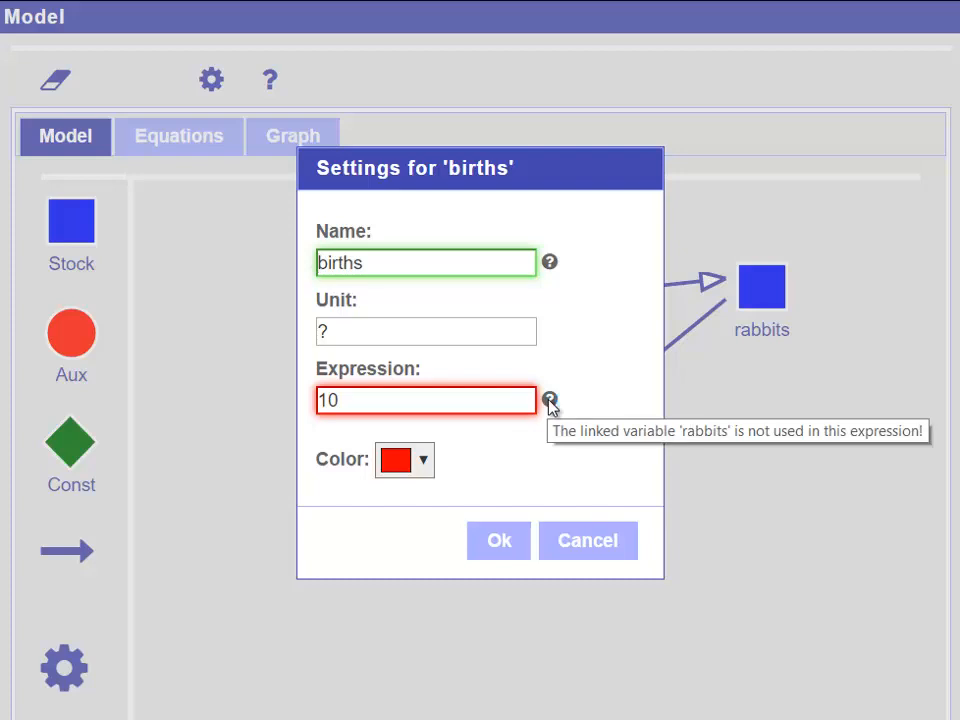
pyautogui.moveTo(558, 463)
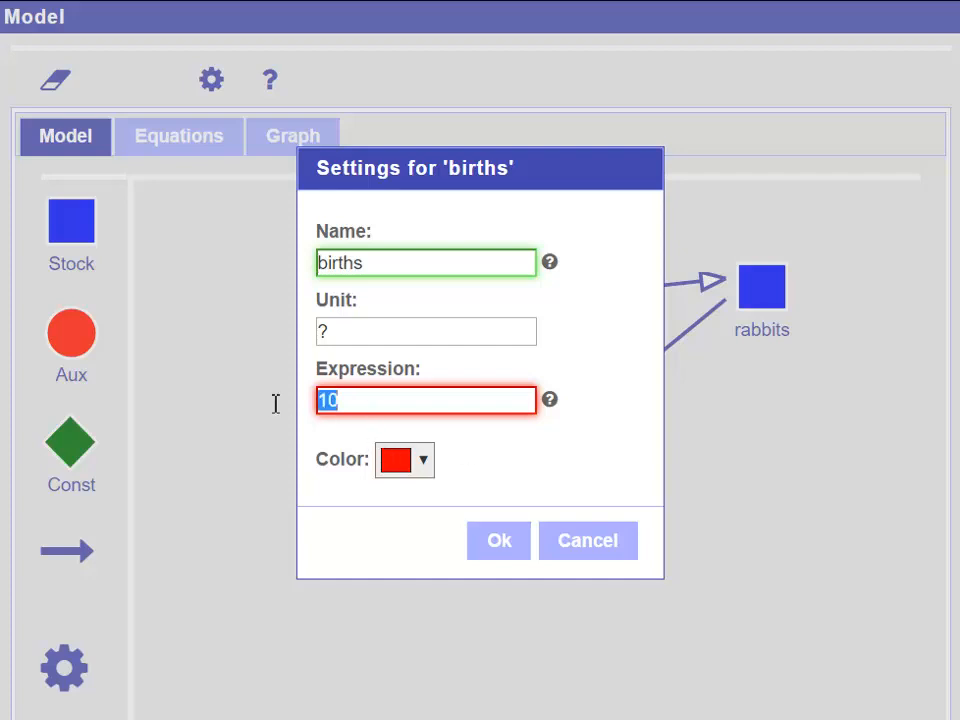
pyautogui.moveTo(483, 473)
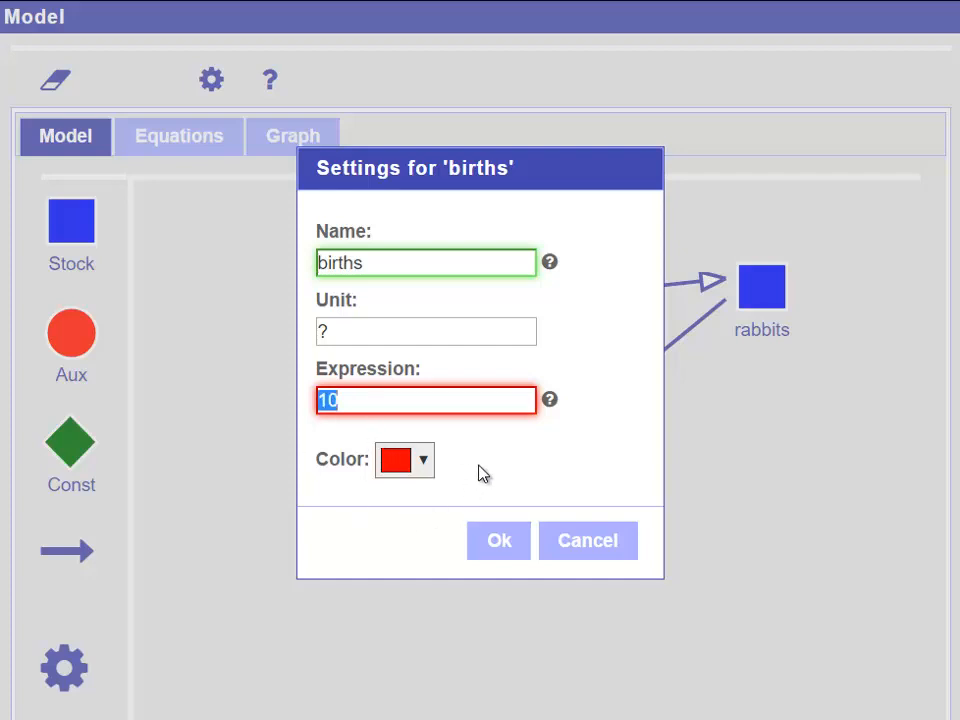
pyautogui.write('rabbits*')
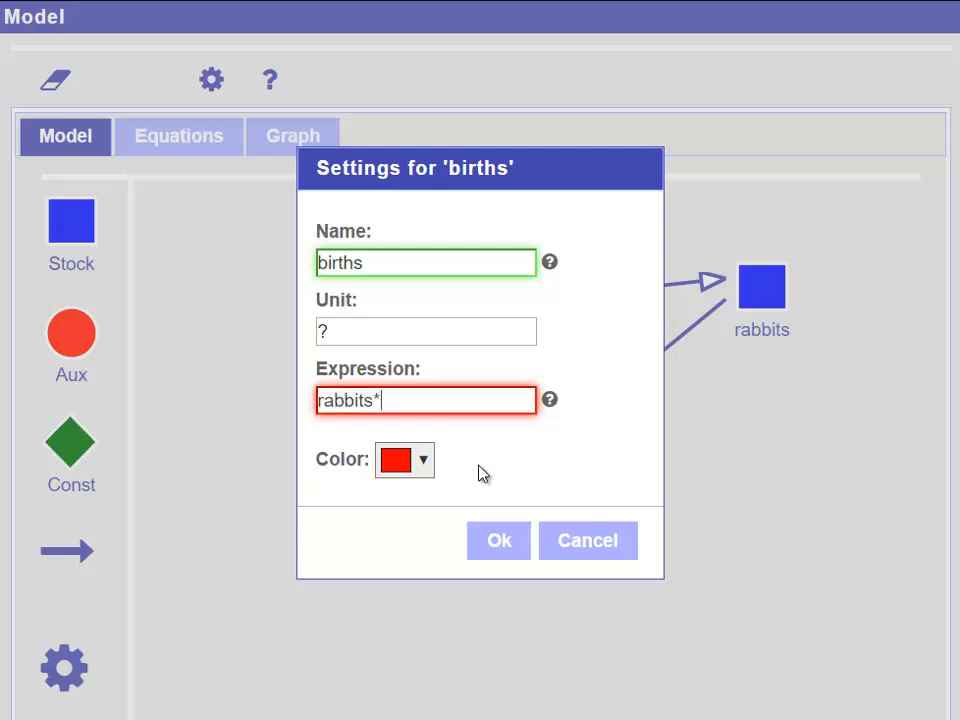
pyautogui.write('0.1')
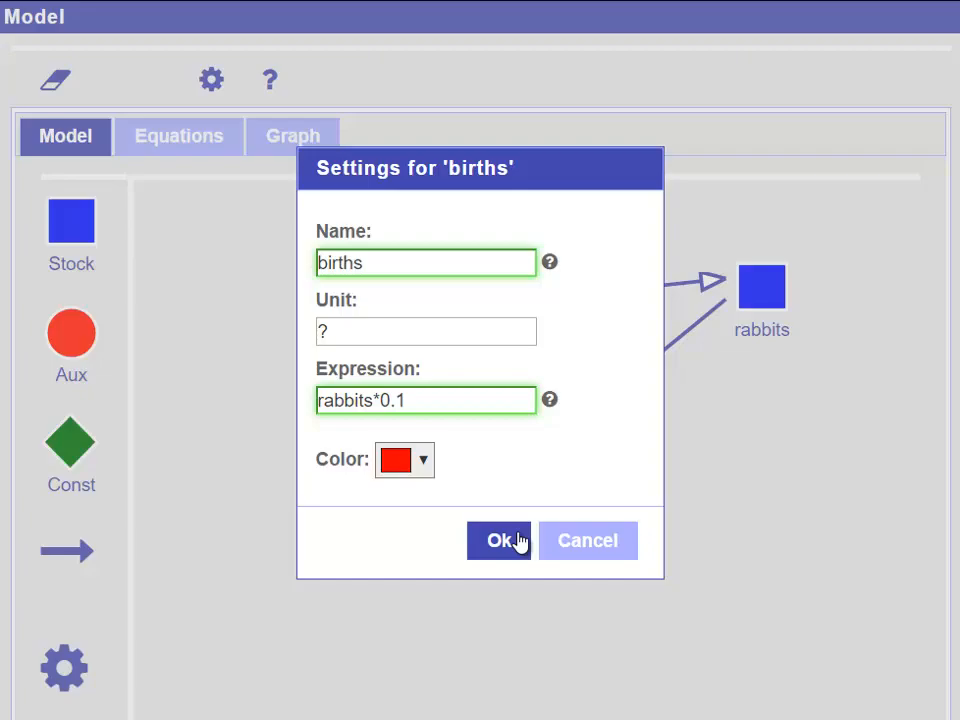
# - Apply the new births expression and view the graph of rabbits growing past 100k by time 50
pyautogui.click(499, 540)
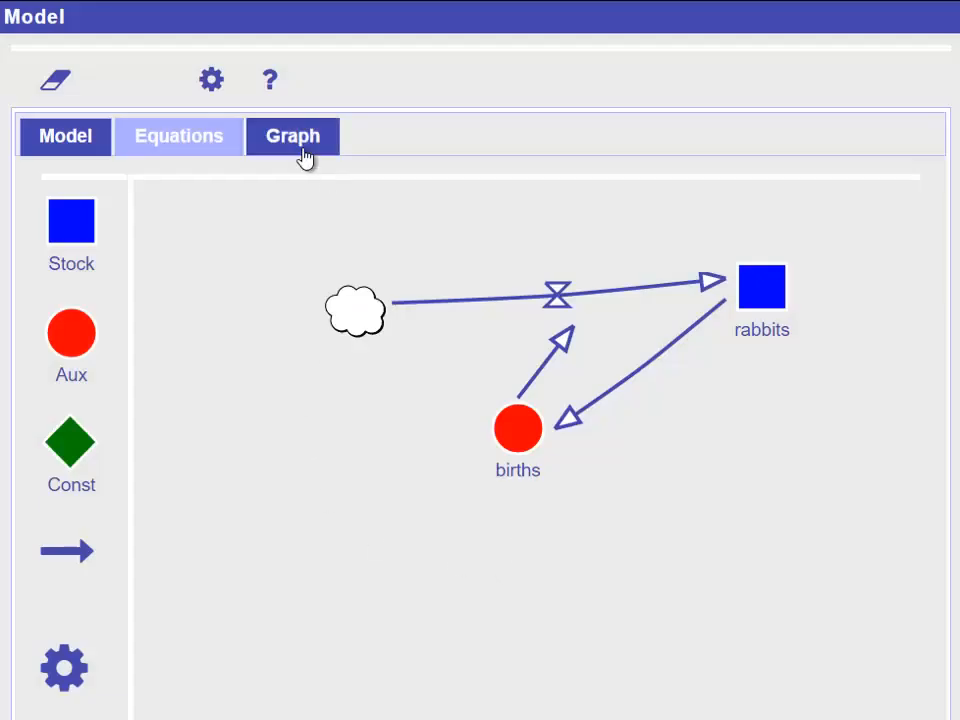
pyautogui.click(292, 136)
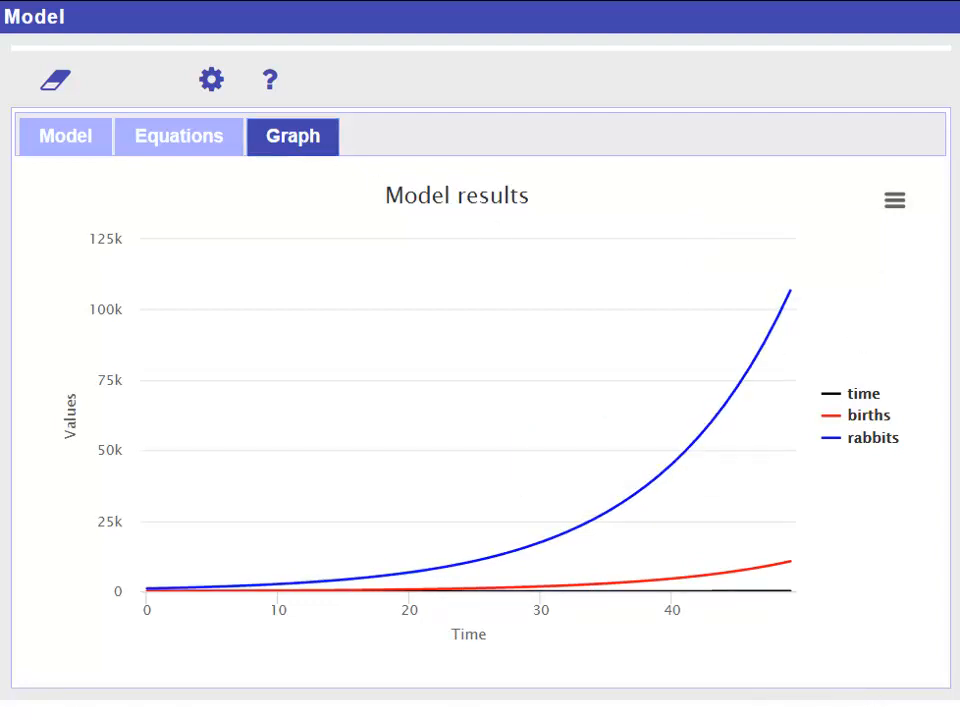
pyautogui.moveTo(642, 483)
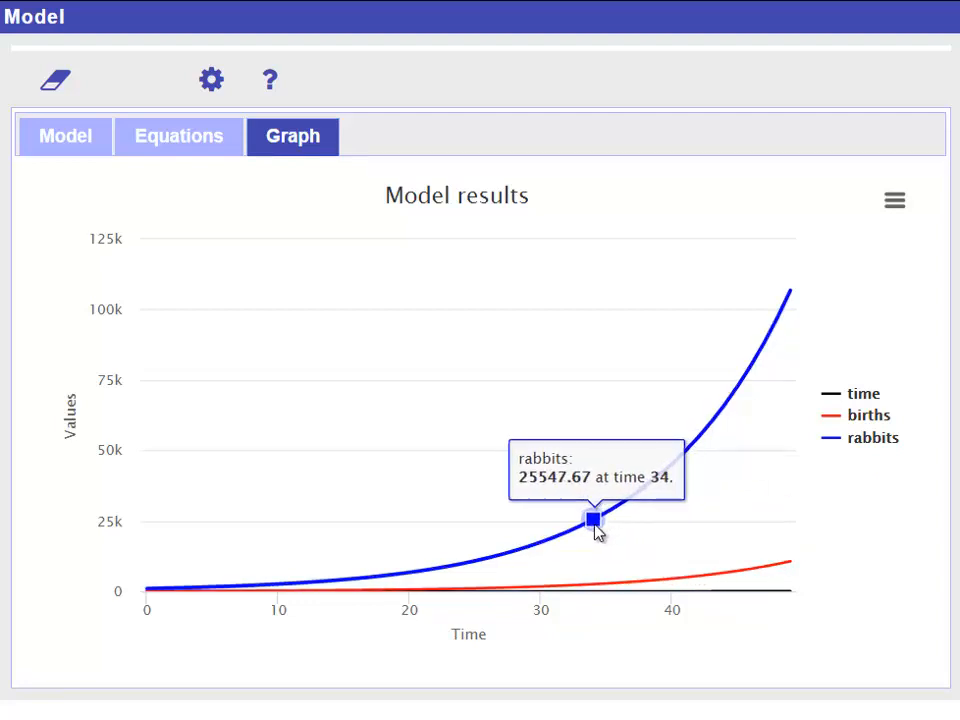
pyautogui.moveTo(790, 295)
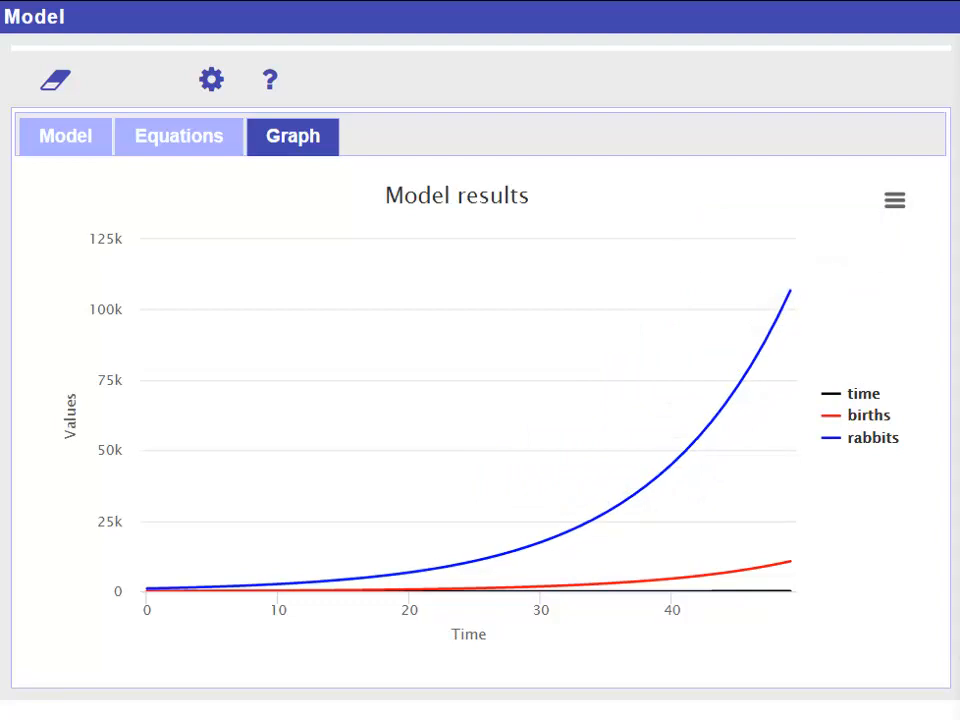
pyautogui.click(64, 136)
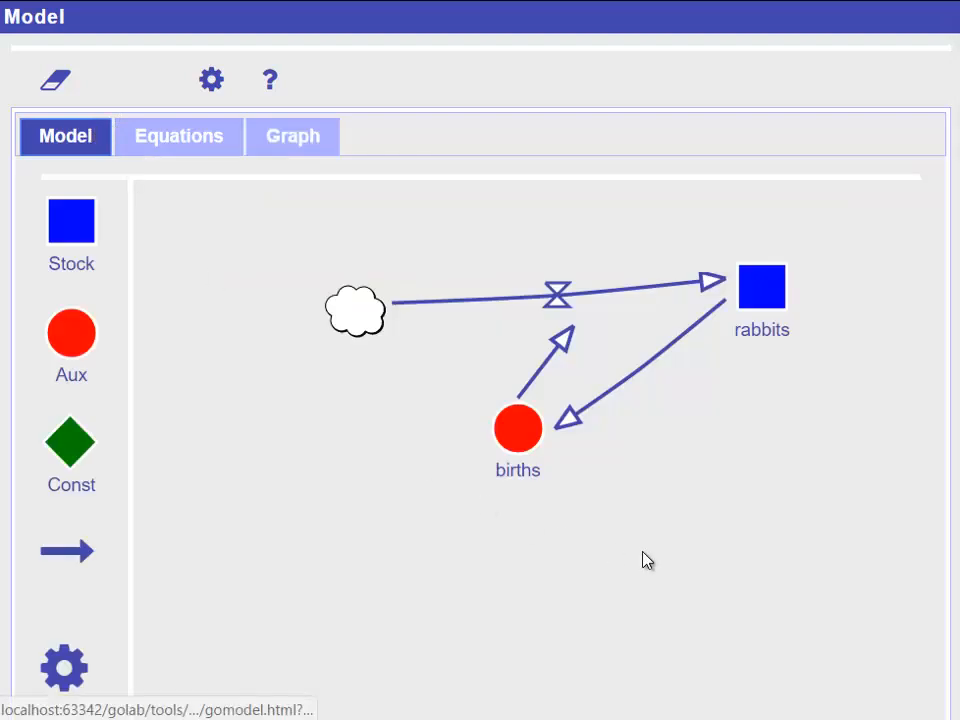
pyautogui.moveTo(667, 557)
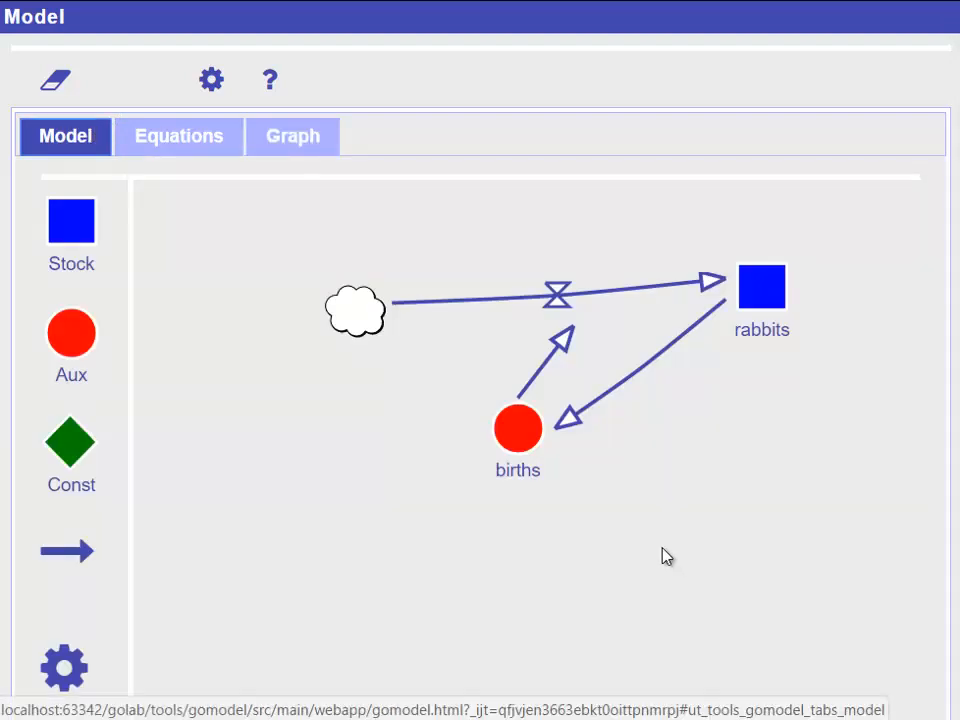
pyautogui.moveTo(660, 552)
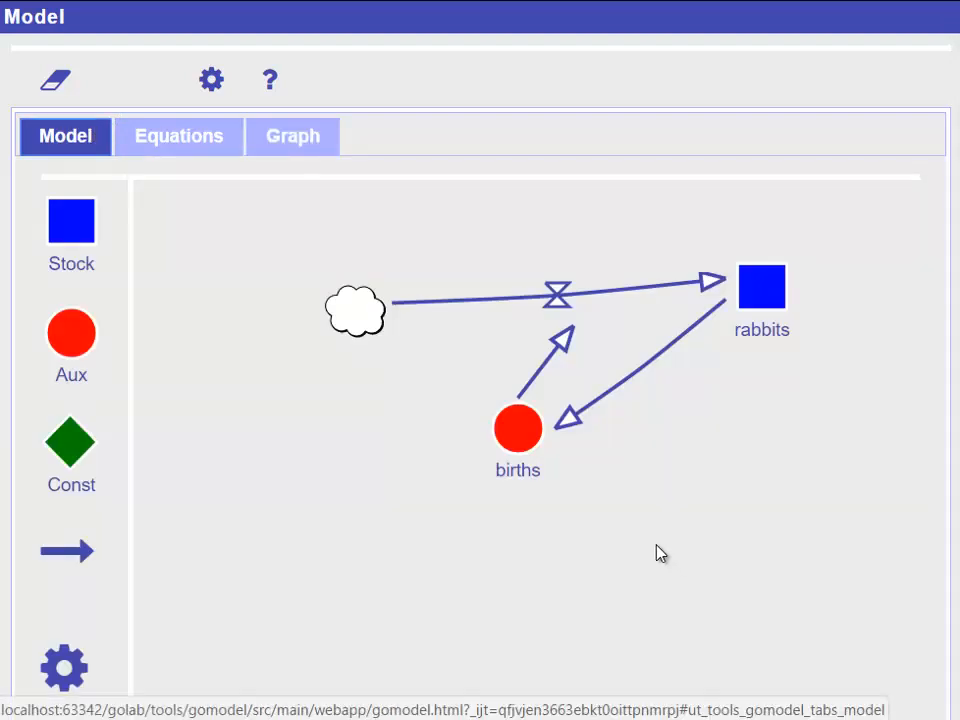
pyautogui.moveTo(520, 445)
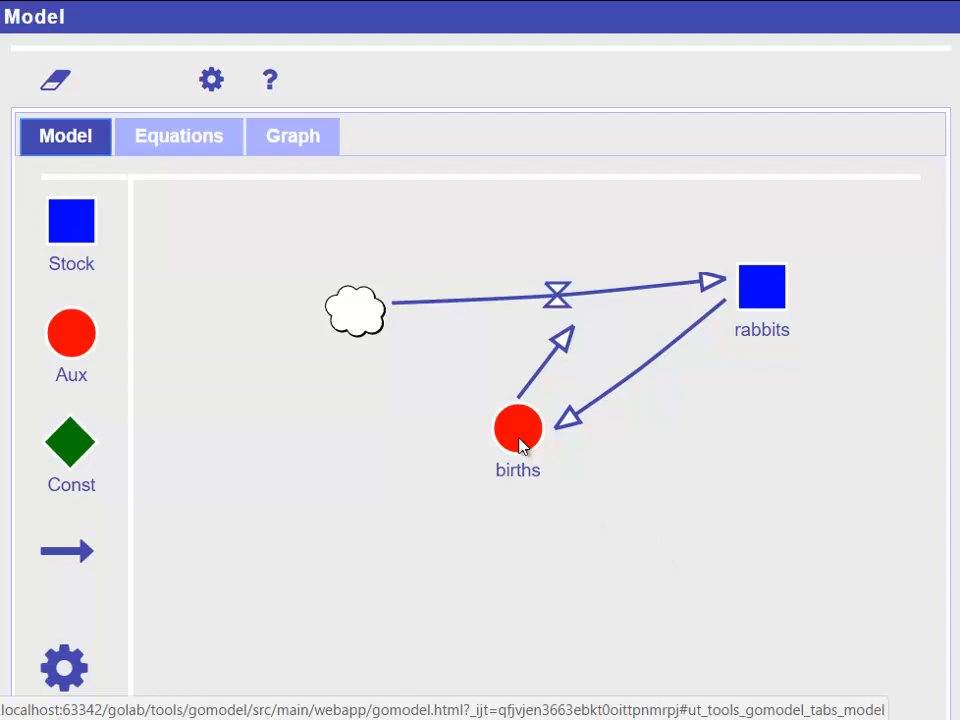
pyautogui.doubleClick(517, 428)
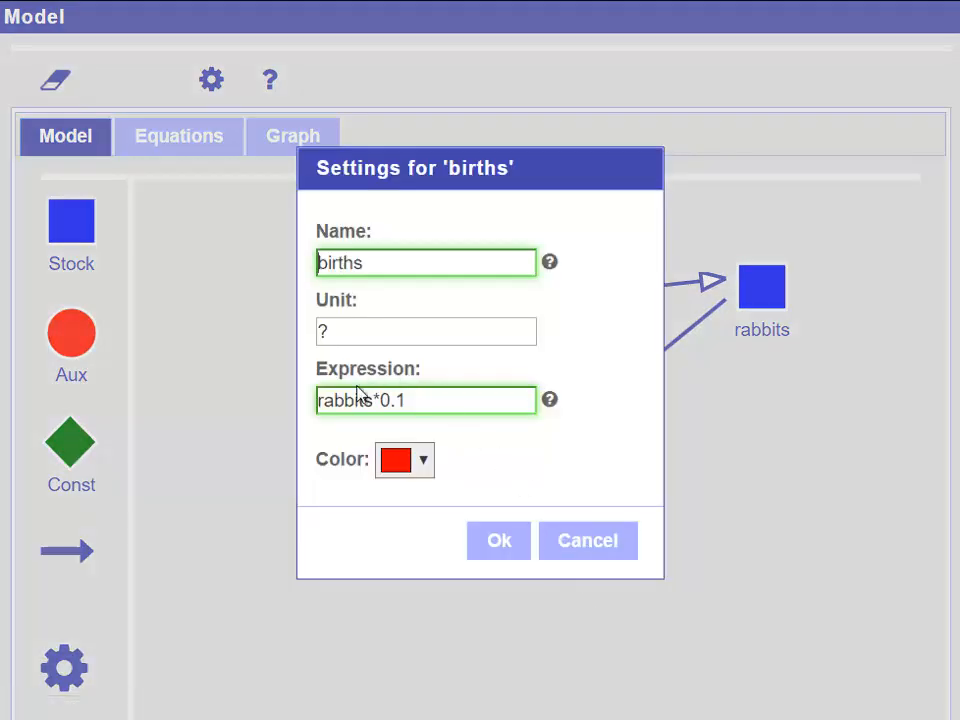
pyautogui.moveTo(480, 500)
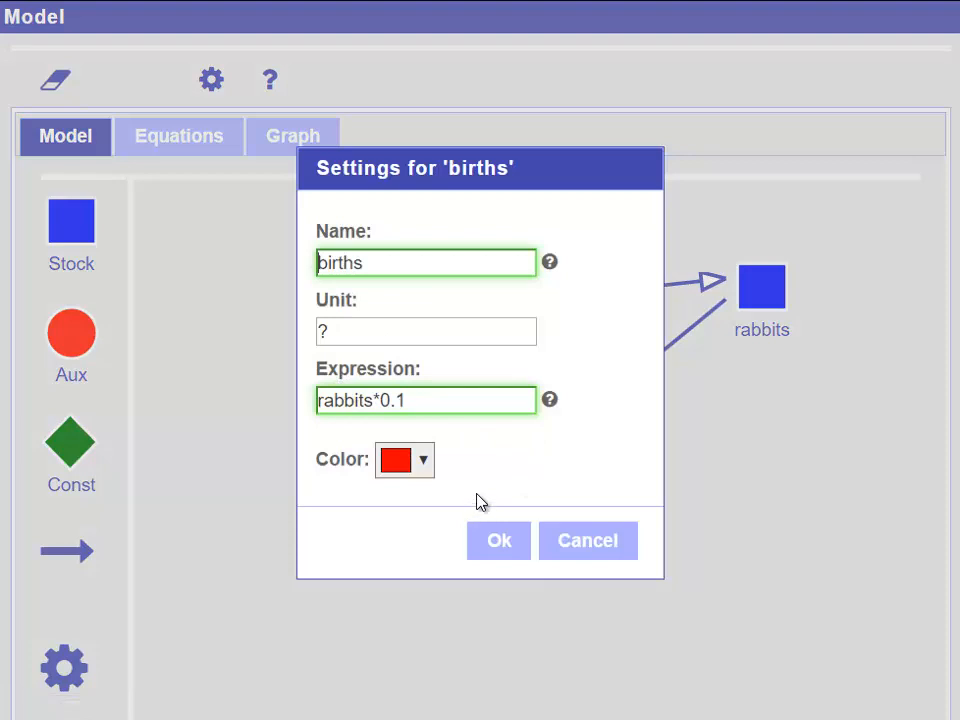
pyautogui.moveTo(490, 480)
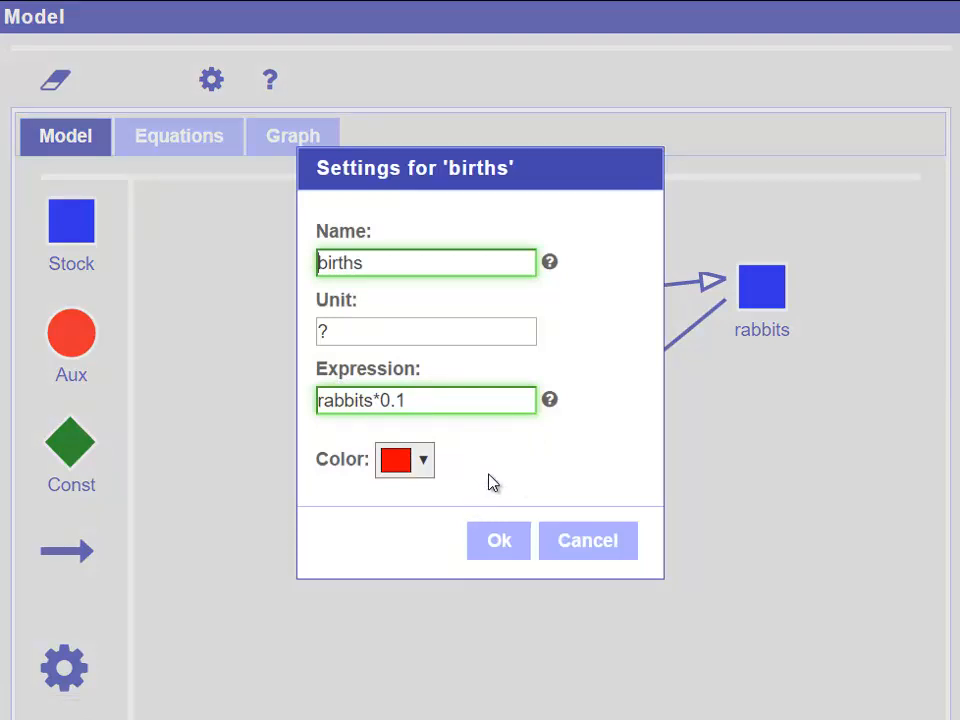
pyautogui.click(498, 540)
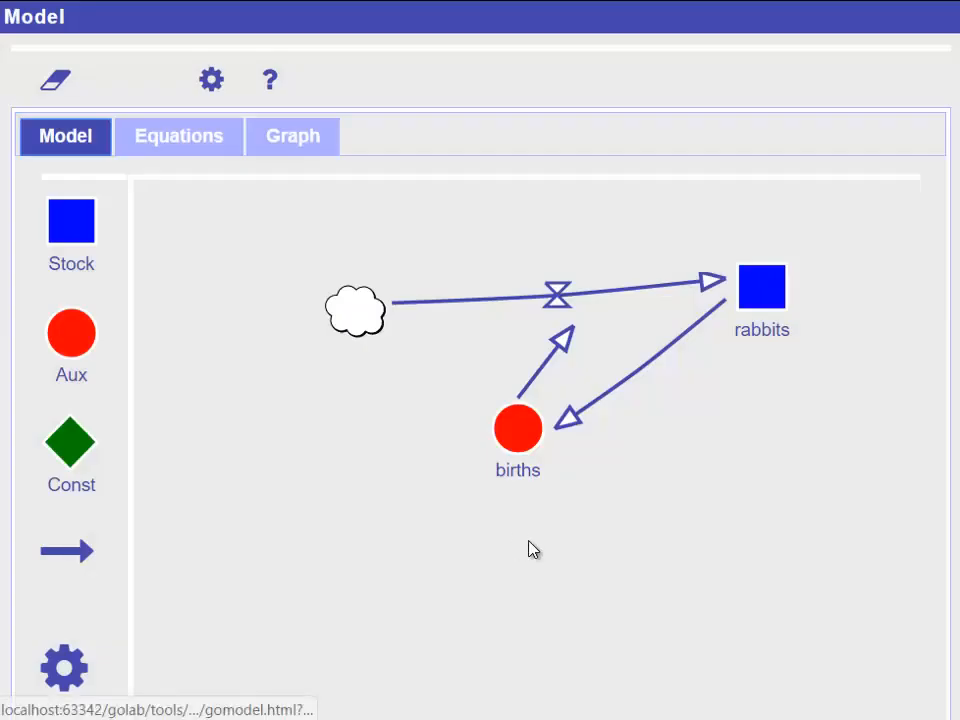
pyautogui.moveTo(600, 561)
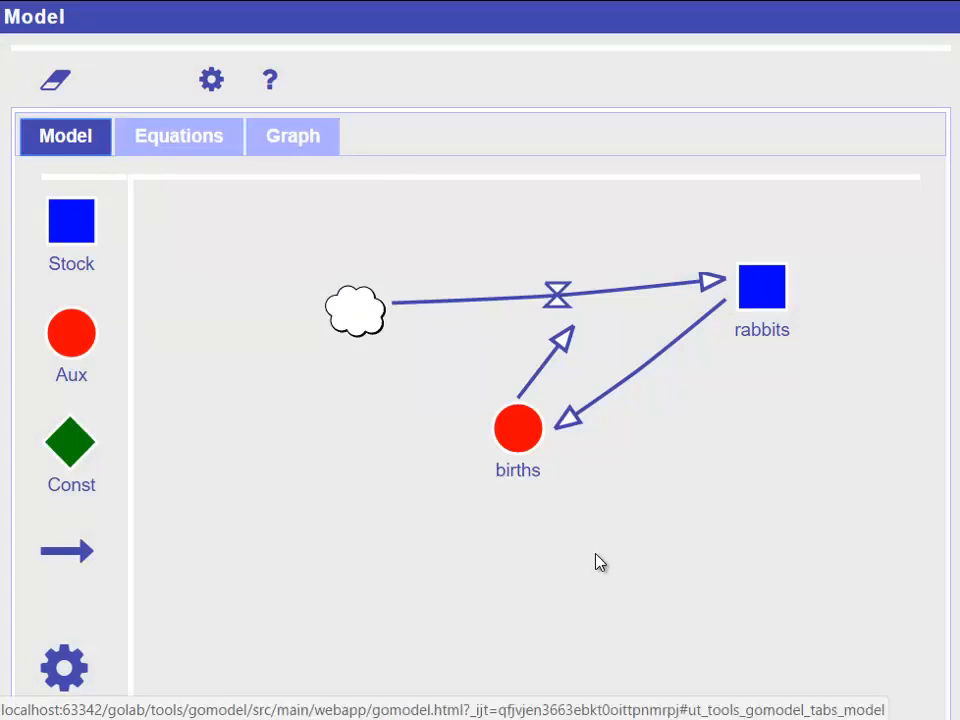
pyautogui.moveTo(659, 574)
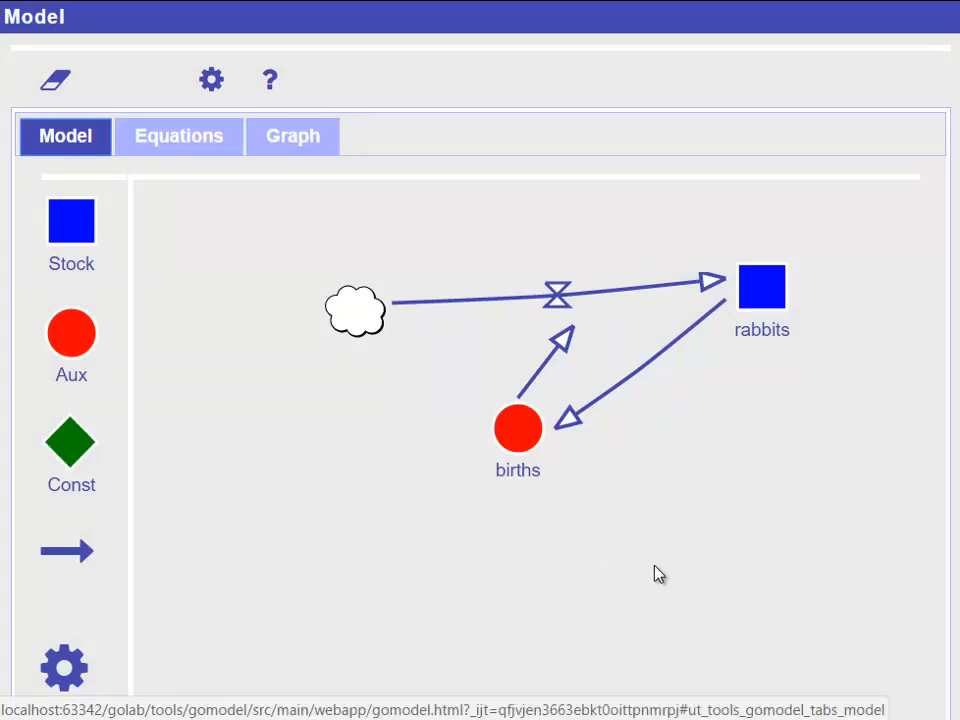
pyautogui.moveTo(248, 509)
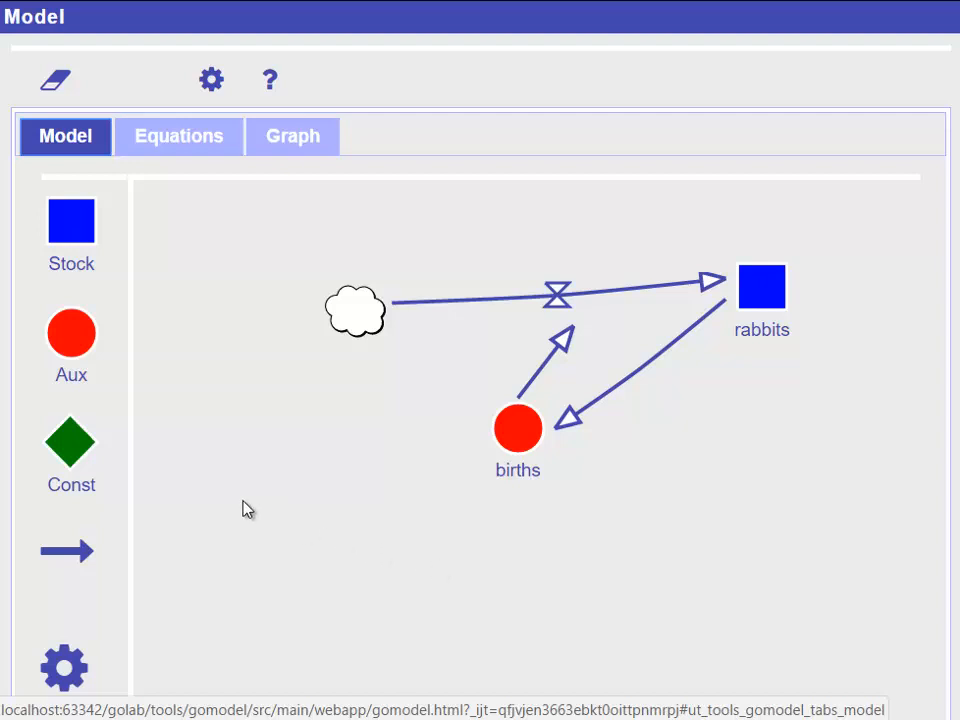
pyautogui.moveTo(237, 492)
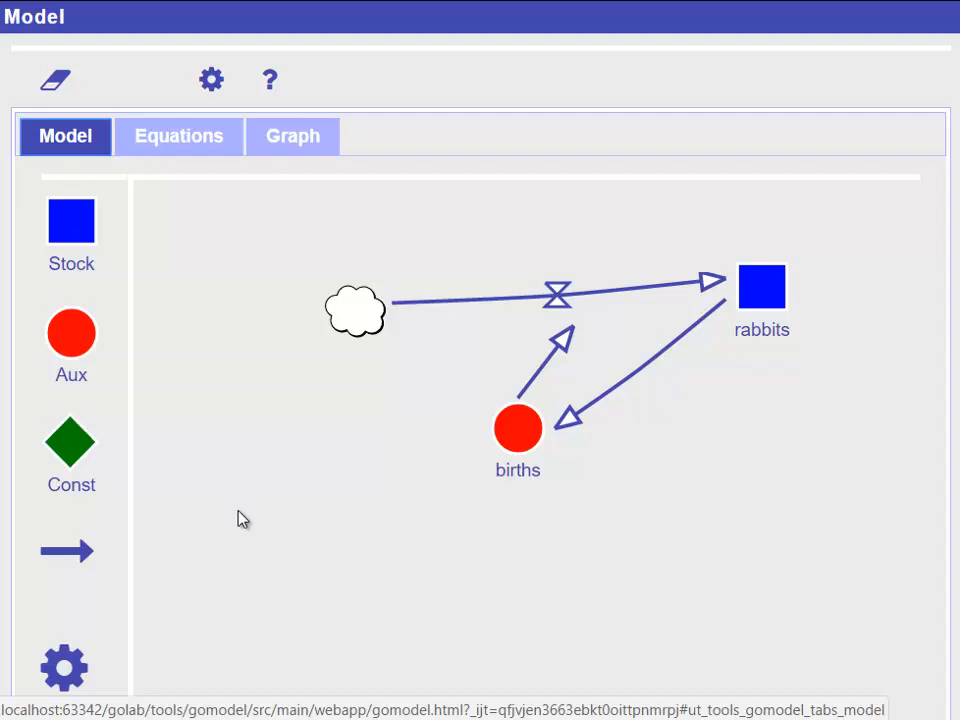
pyautogui.moveTo(224, 556)
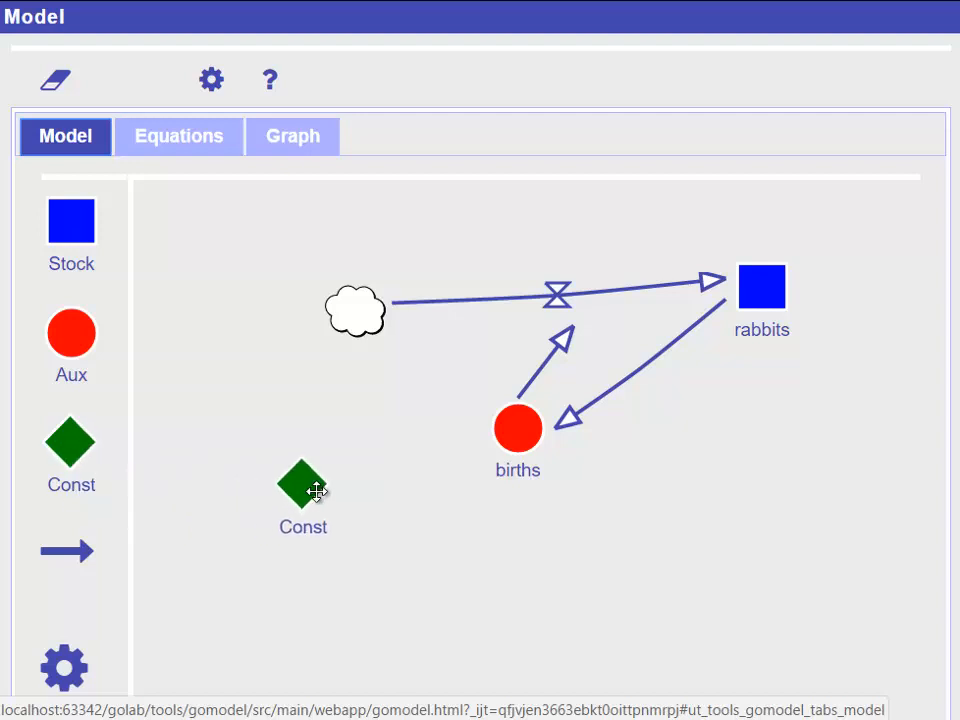
# - Name the new constant 'birthrate' in its settings and confirm
pyautogui.doubleClick(302, 485)
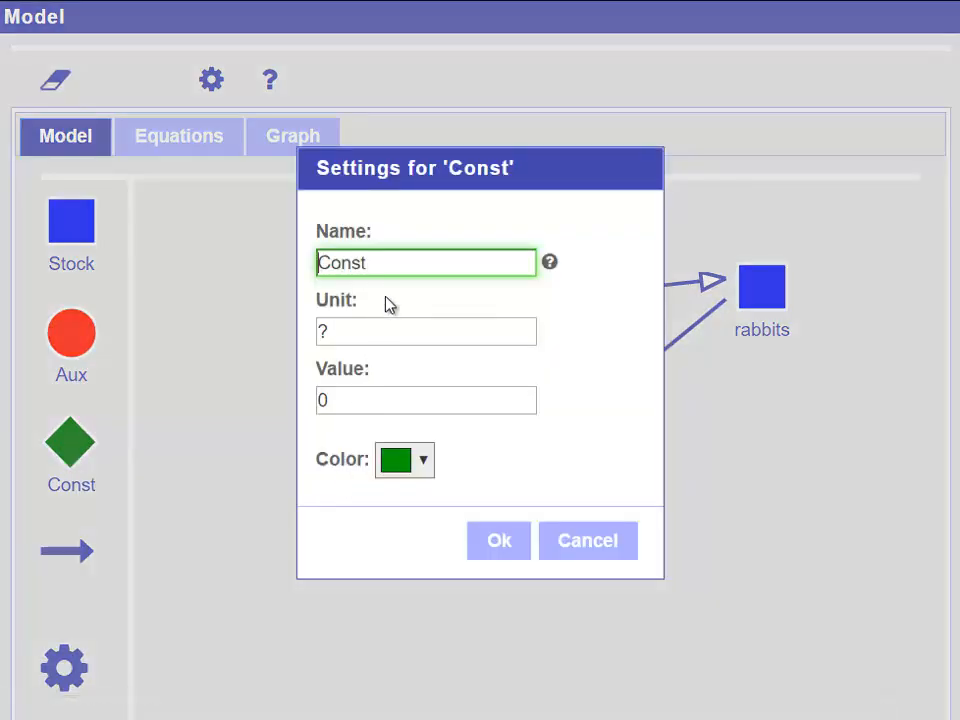
pyautogui.write('birt')
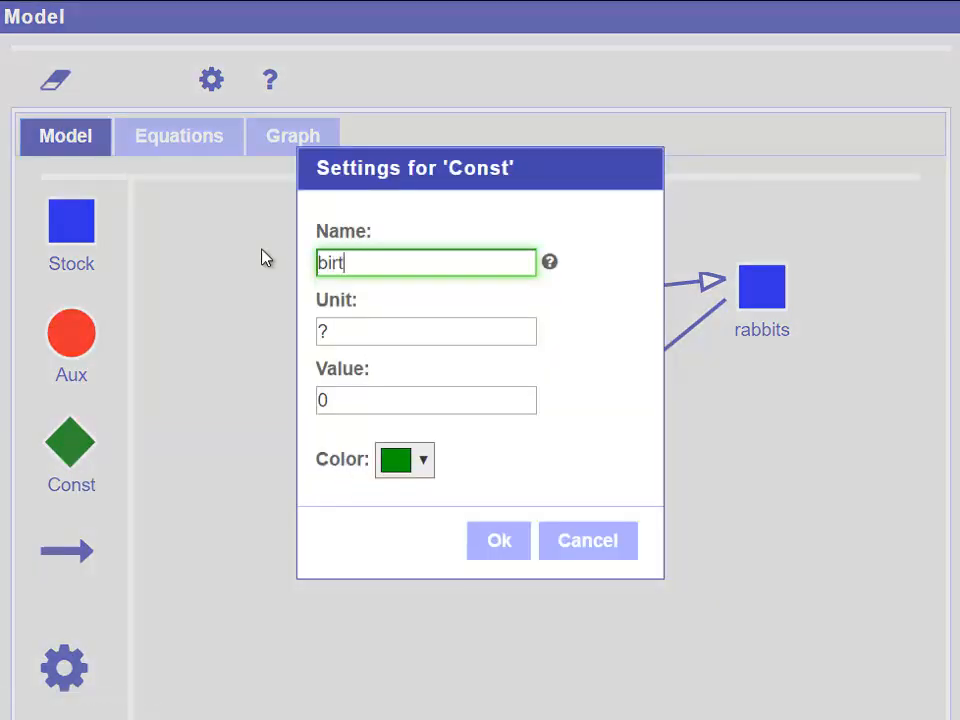
pyautogui.write('hrate')
pyautogui.click(426, 400)
pyautogui.write('.1')
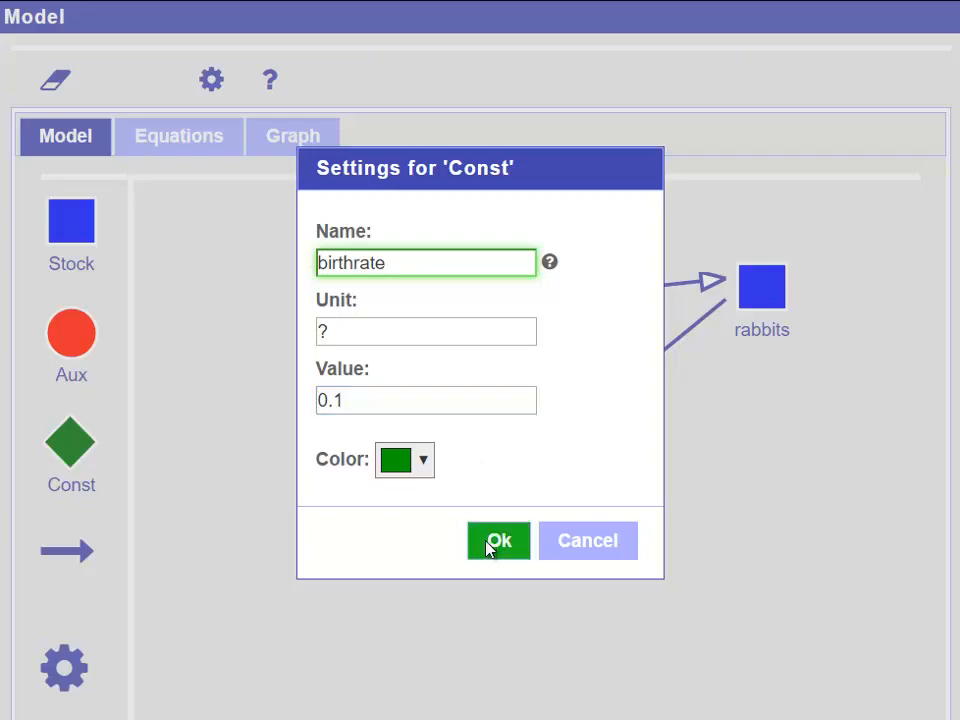
pyautogui.click(498, 540)
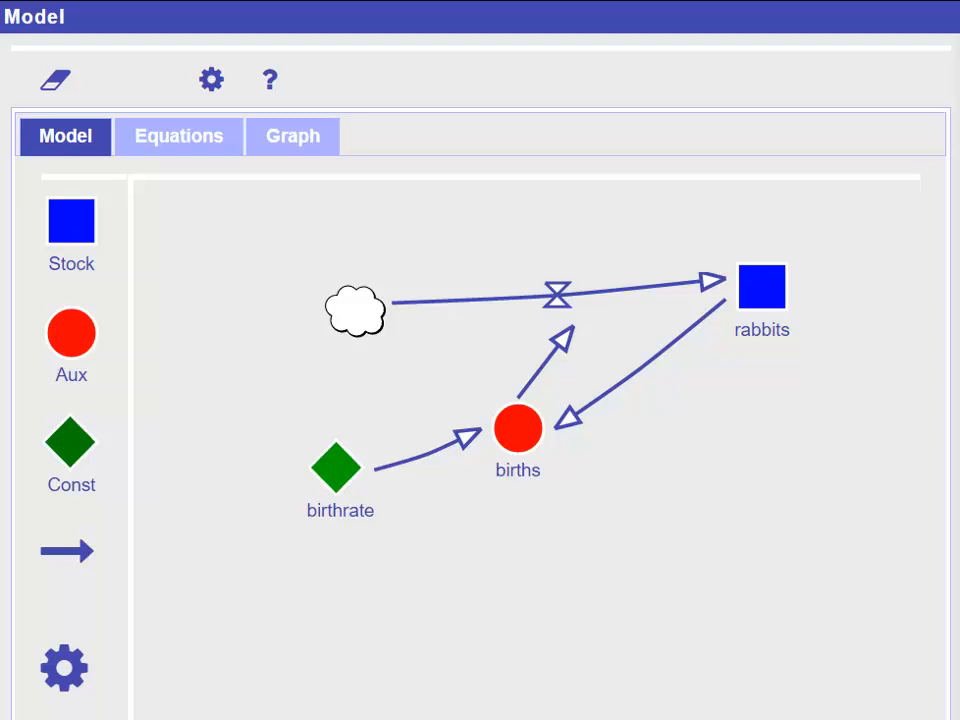
pyautogui.moveTo(547, 483)
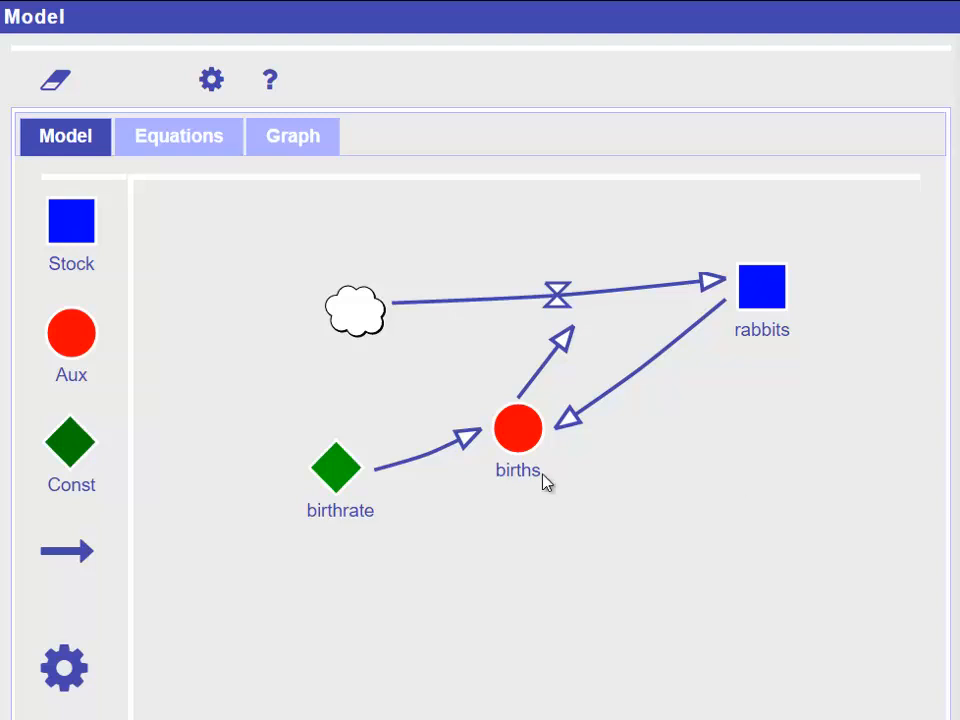
# - Change the births expression to rabbits*birthrate and confirm
pyautogui.doubleClick(517, 428)
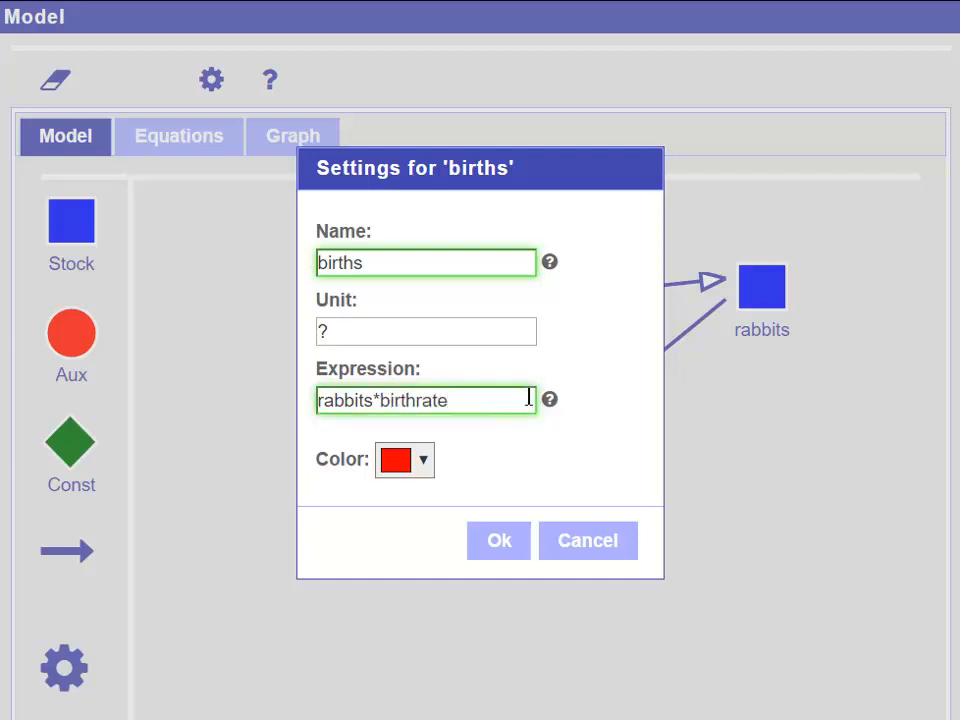
pyautogui.click(498, 540)
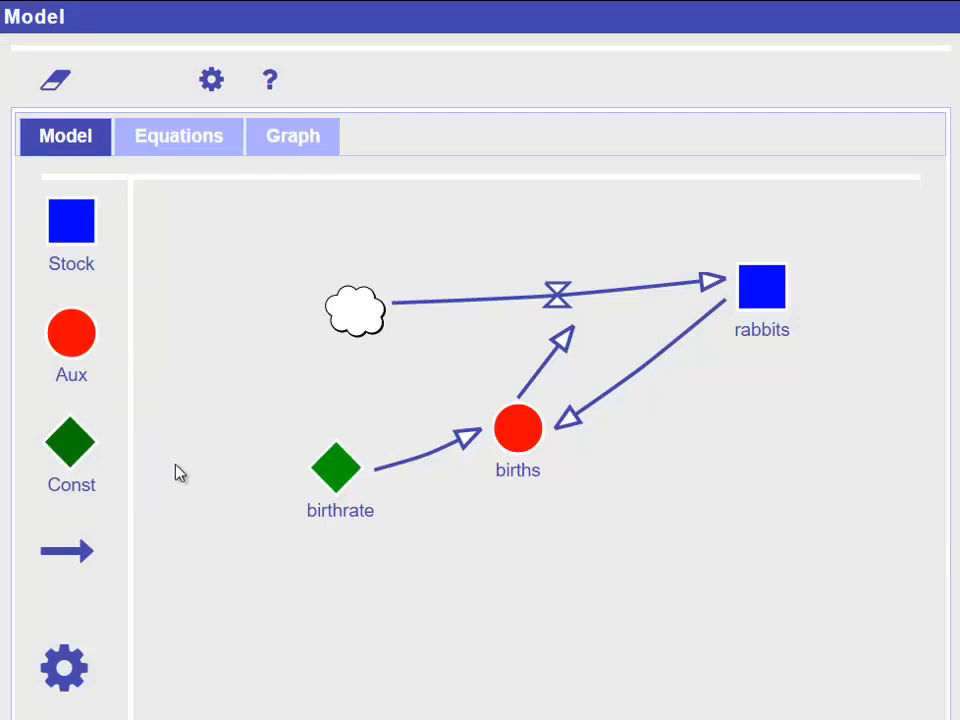
# - Set birthrate to 0.01 and view the graph with rabbits rising gently to about 1600
pyautogui.doubleClick(336, 467)
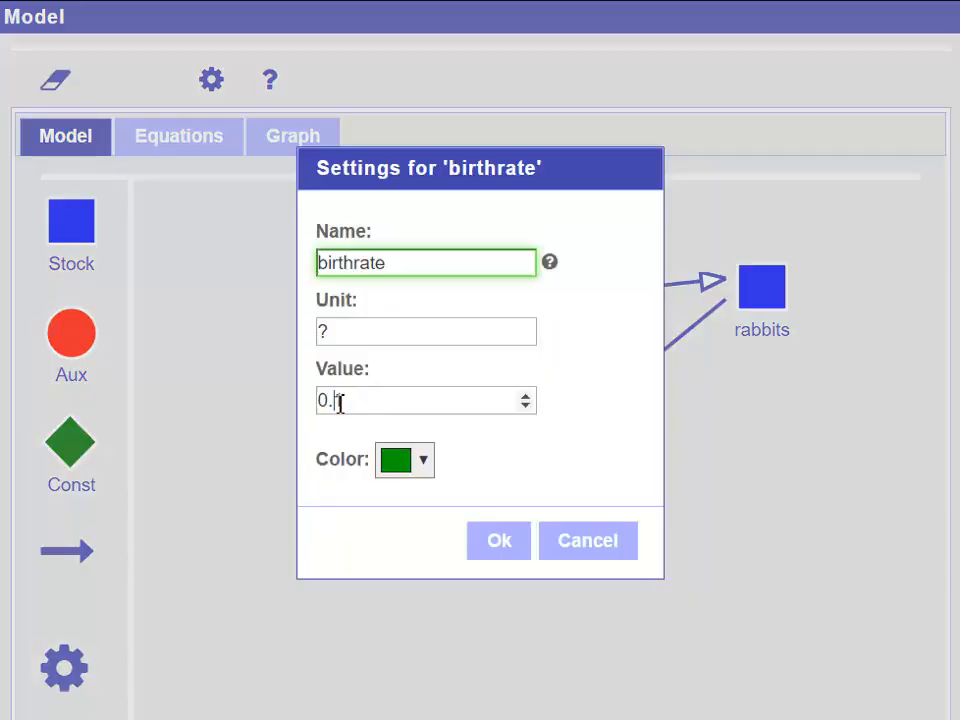
pyautogui.click(498, 540)
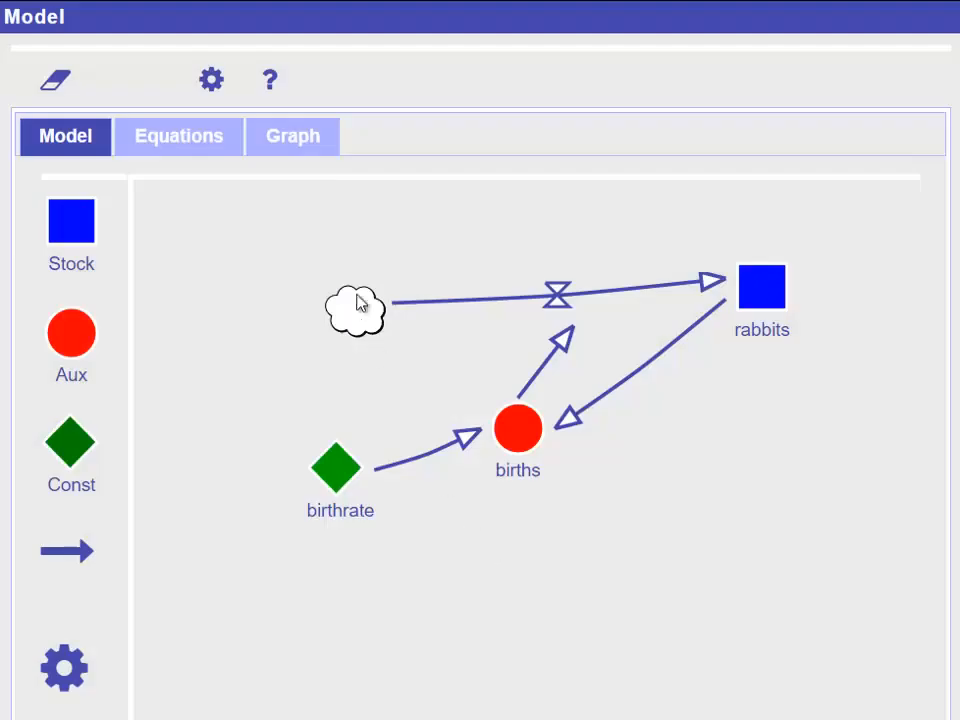
pyautogui.click(292, 136)
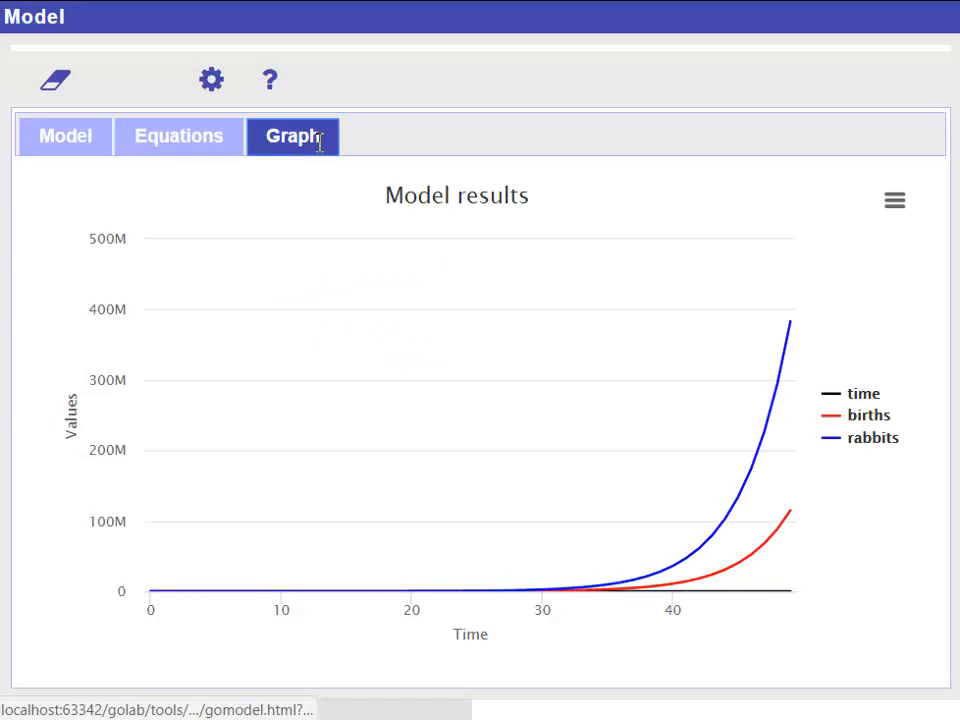
pyautogui.click(64, 136)
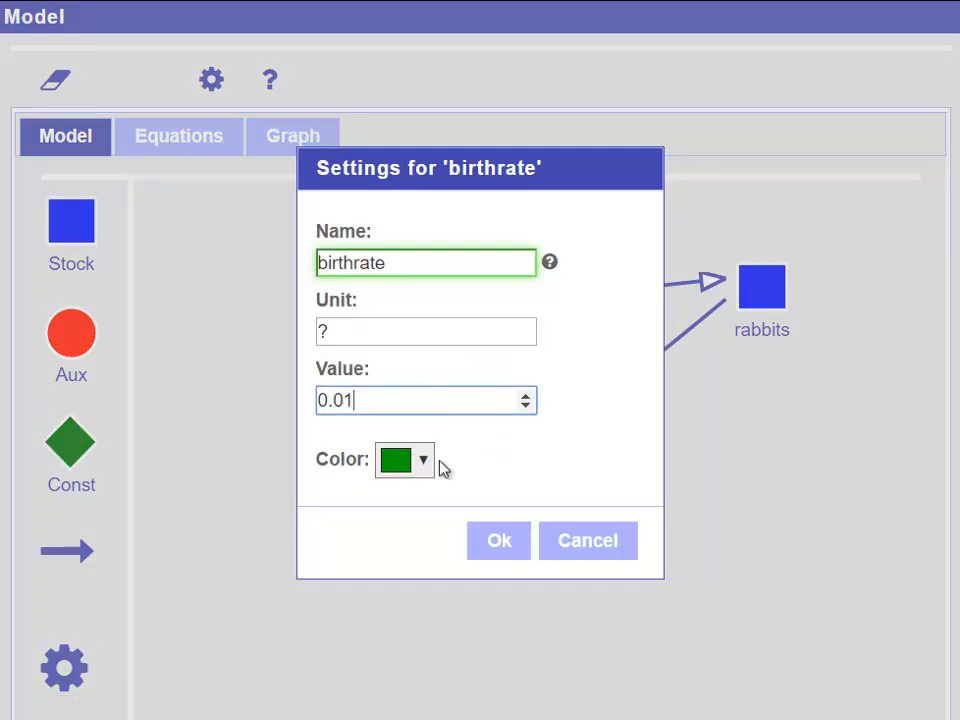
pyautogui.click(293, 136)
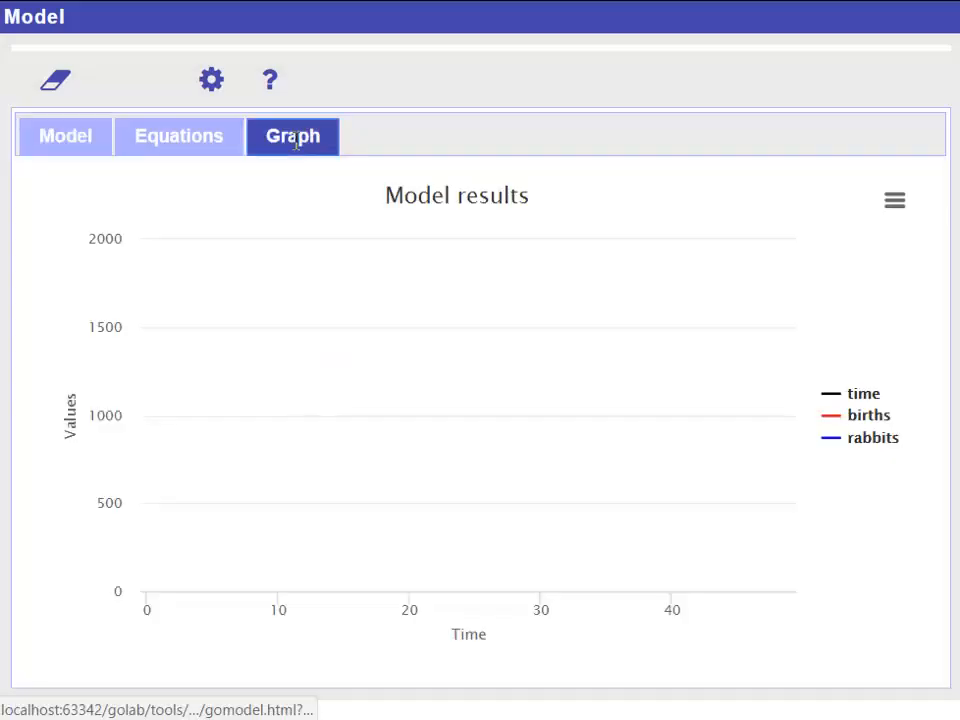
pyautogui.click(292, 136)
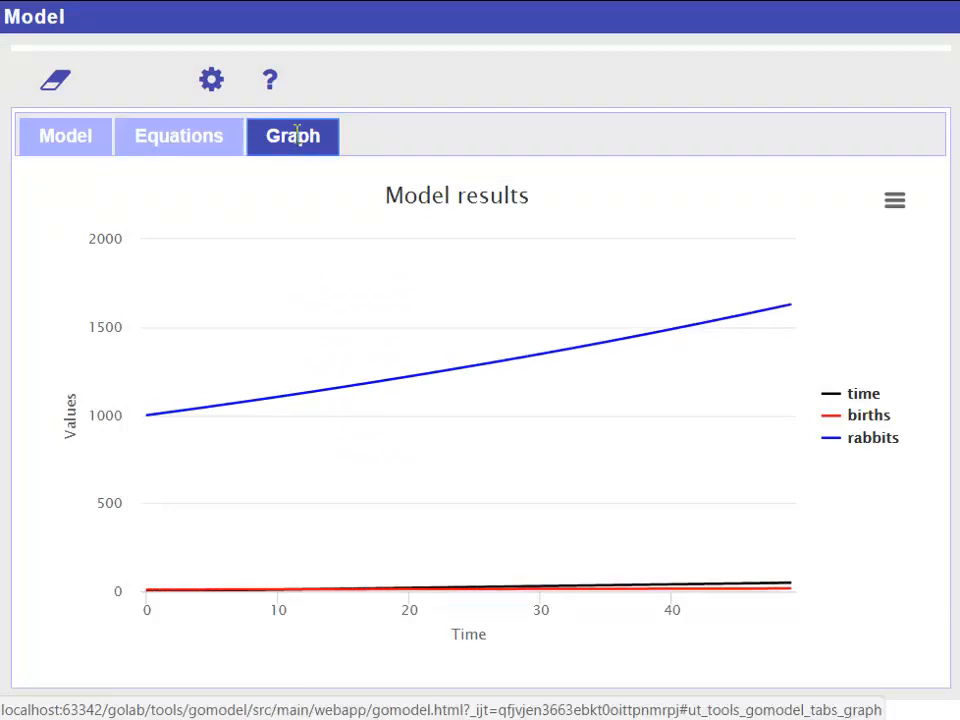
pyautogui.click(178, 136)
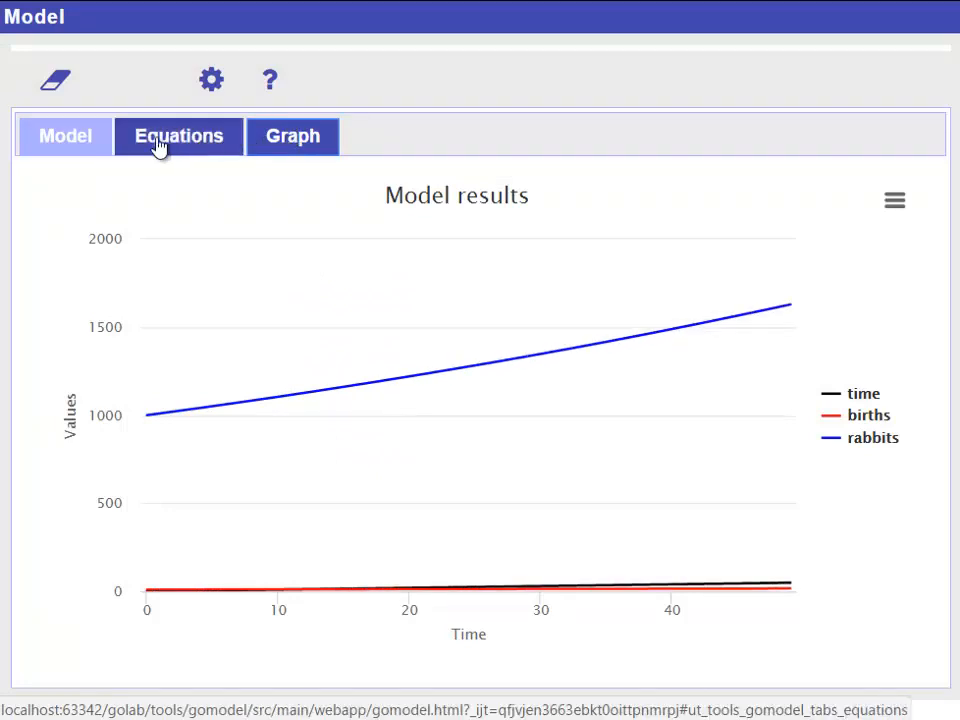
# - Show the Equations tab listing births = rabbits*birthrate and birthrate = 0.01
pyautogui.click(64, 136)
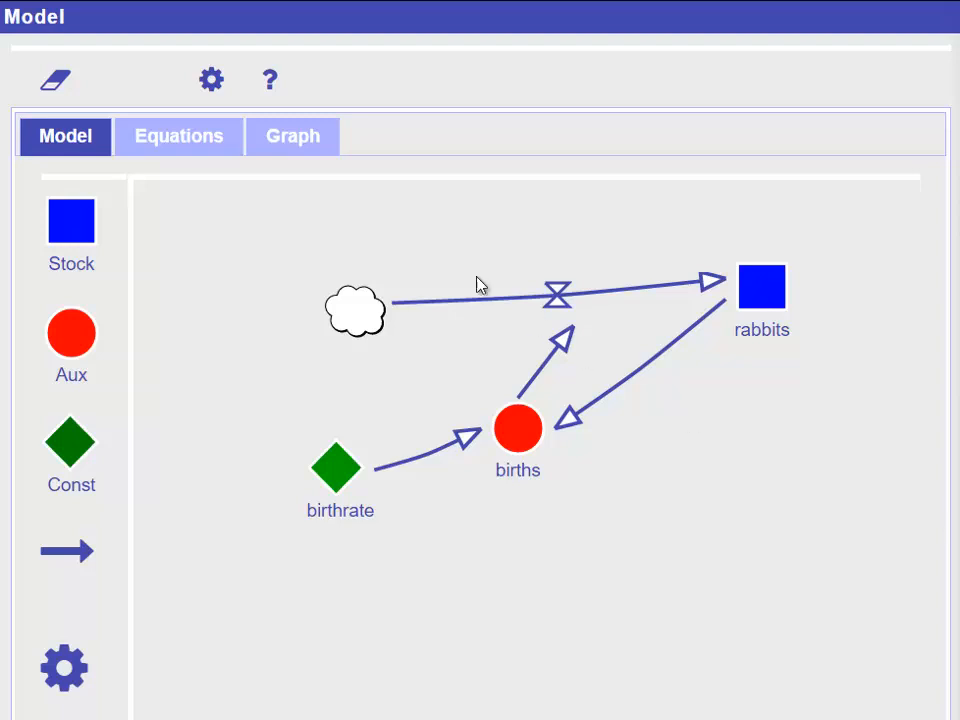
pyautogui.click(178, 136)
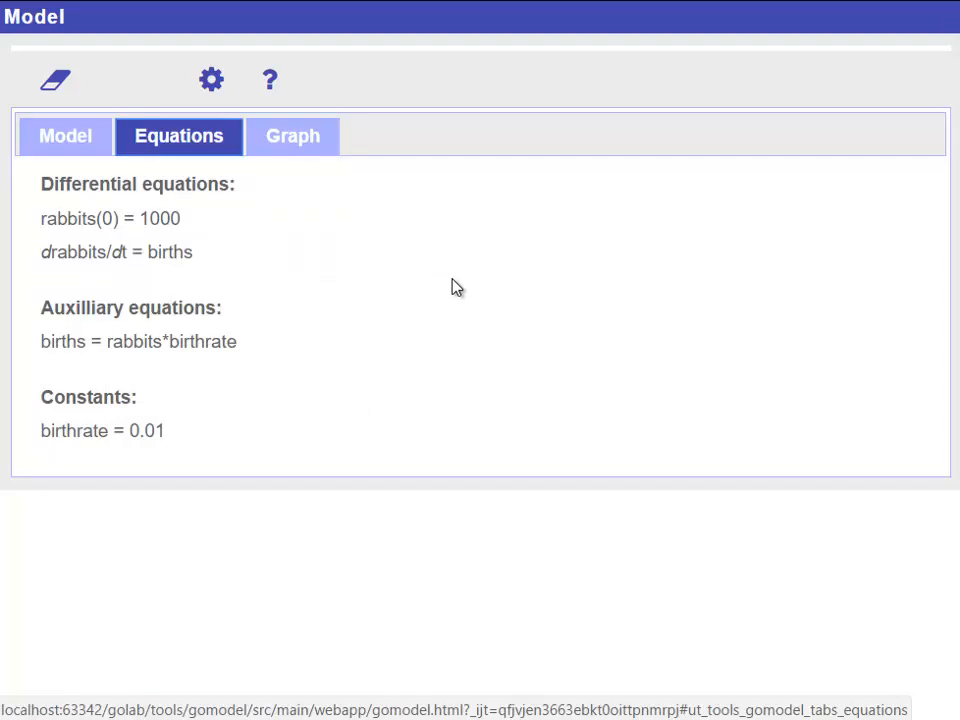
pyautogui.moveTo(474, 297)
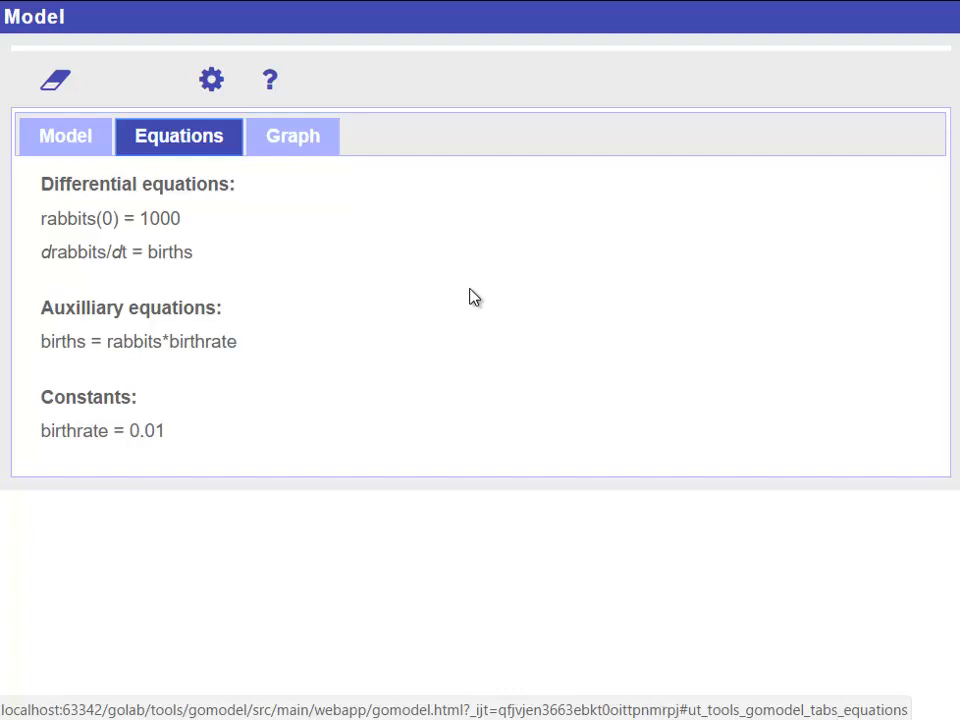